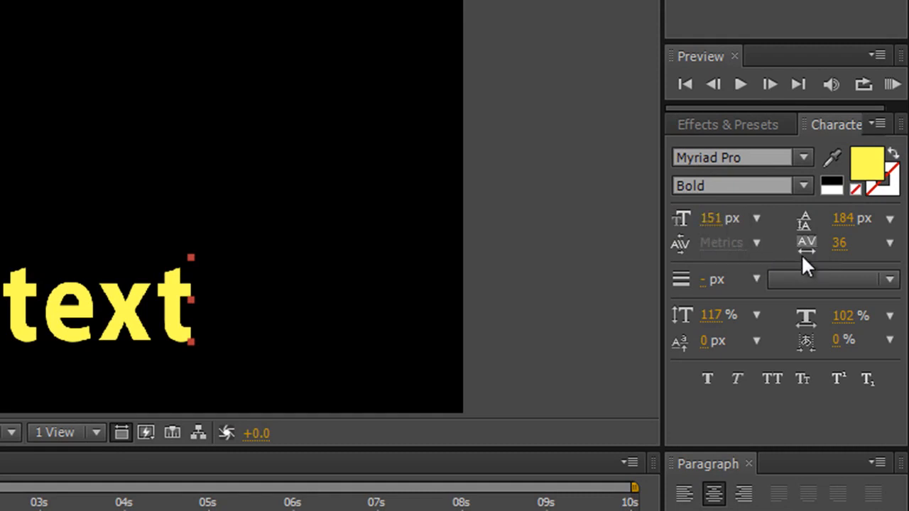
pyautogui.moveTo(700, 319)
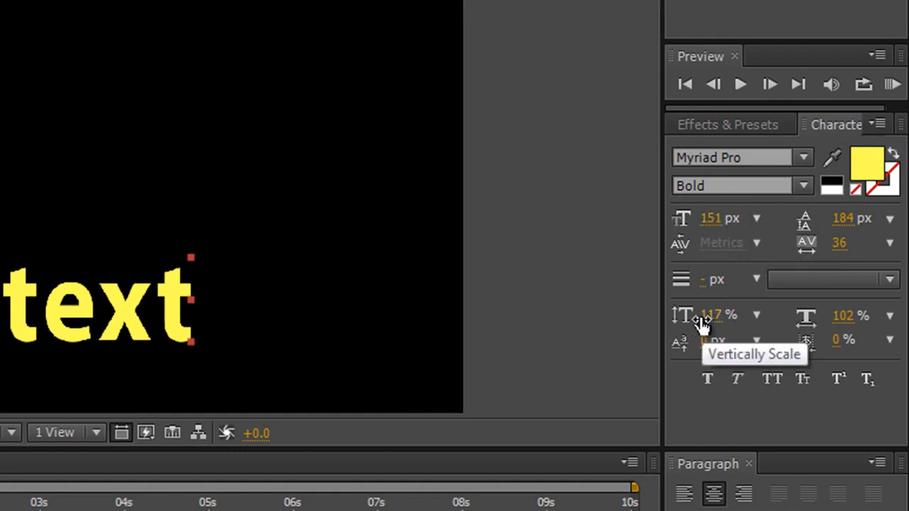
pyautogui.moveTo(840, 252)
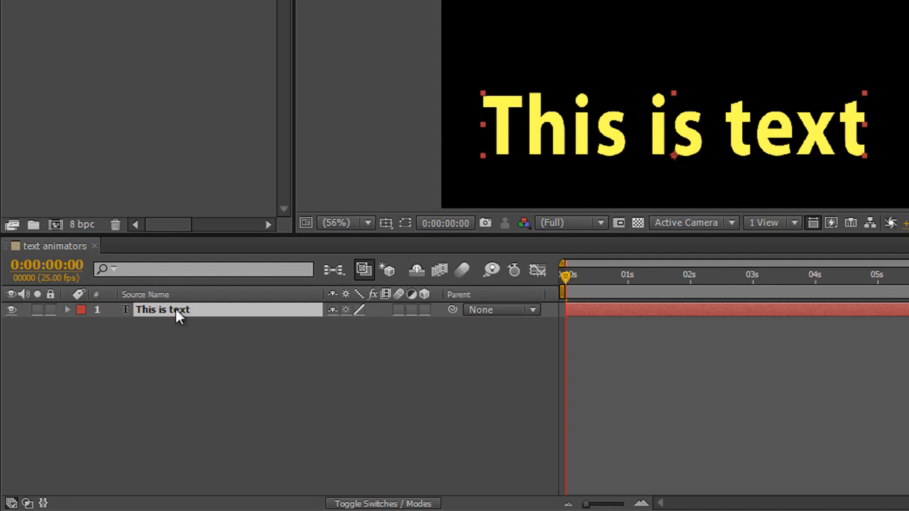
# Twirl open the 'This is text' layer and its Text group to show Source Text and Path Options.
pyautogui.click(67, 310)
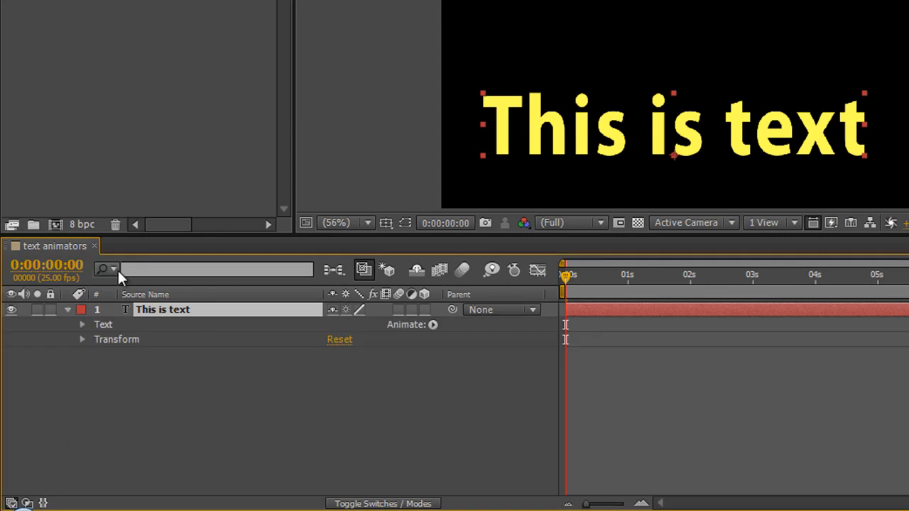
pyautogui.click(82, 324)
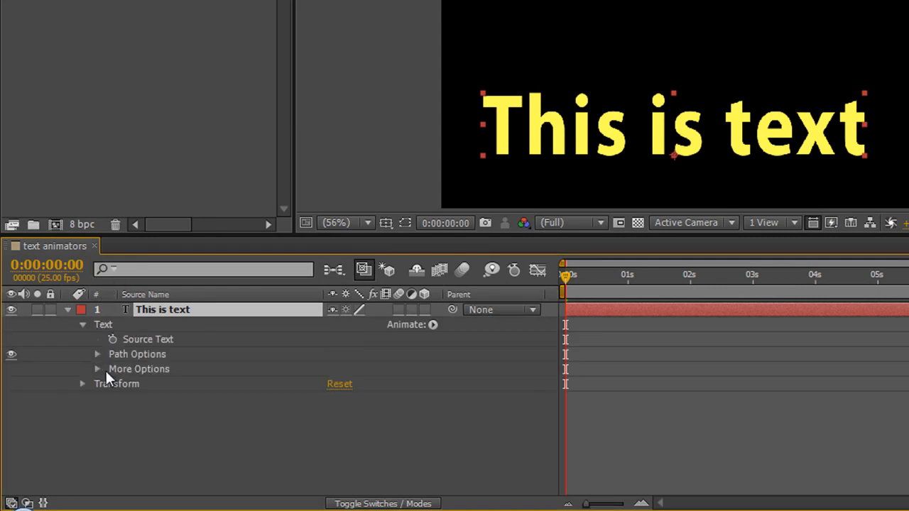
pyautogui.moveTo(546, 363)
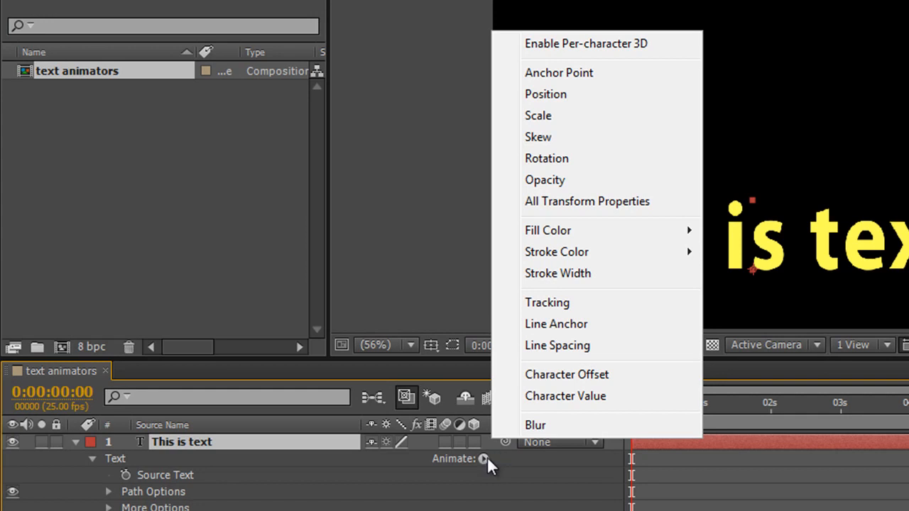
pyautogui.moveTo(554, 116)
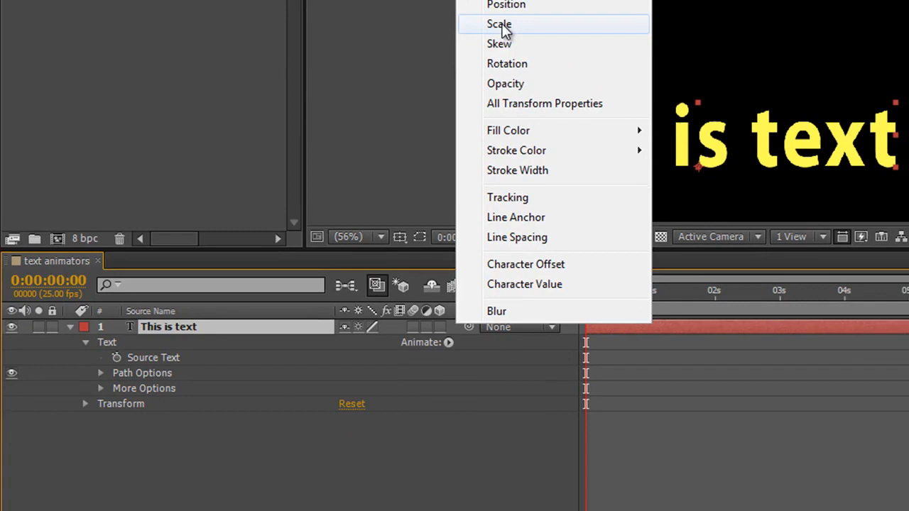
# Add a Scale text animator, creating Animator 1 with Range Selector 1 at 100% scale.
pyautogui.click(499, 24)
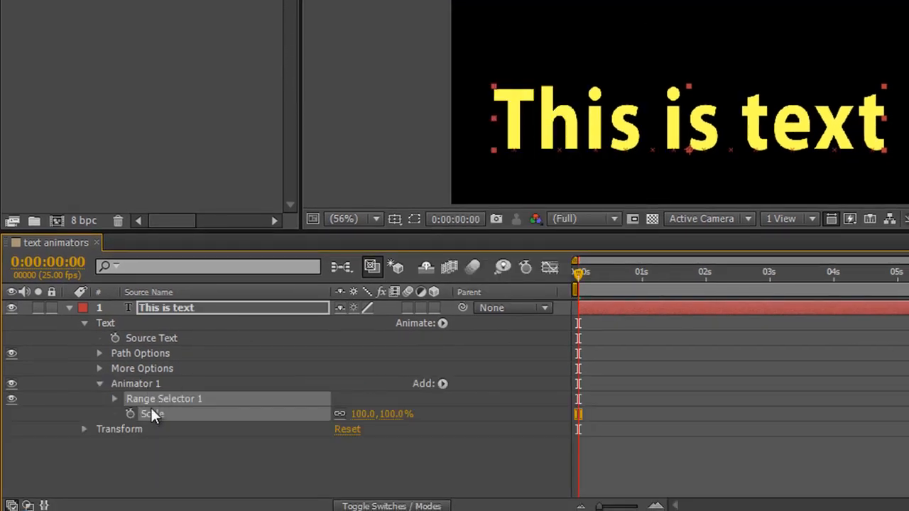
pyautogui.moveTo(122, 391)
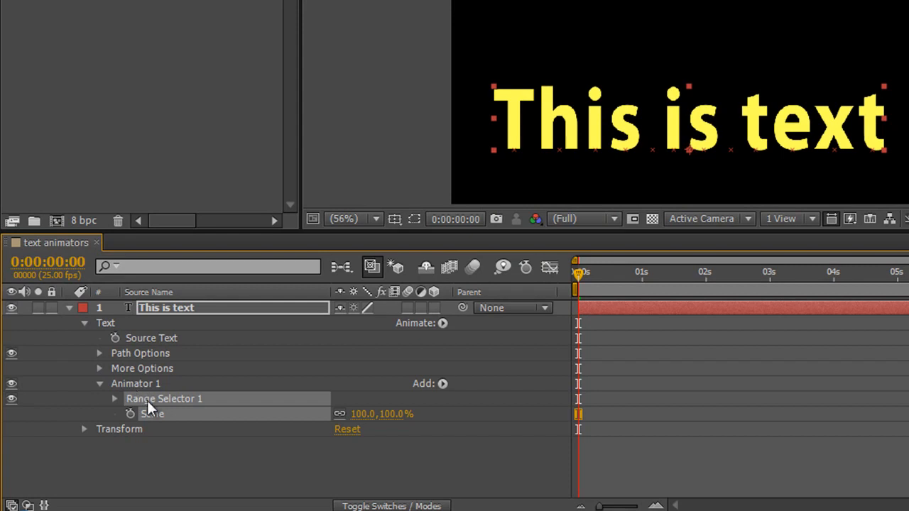
pyautogui.moveTo(159, 424)
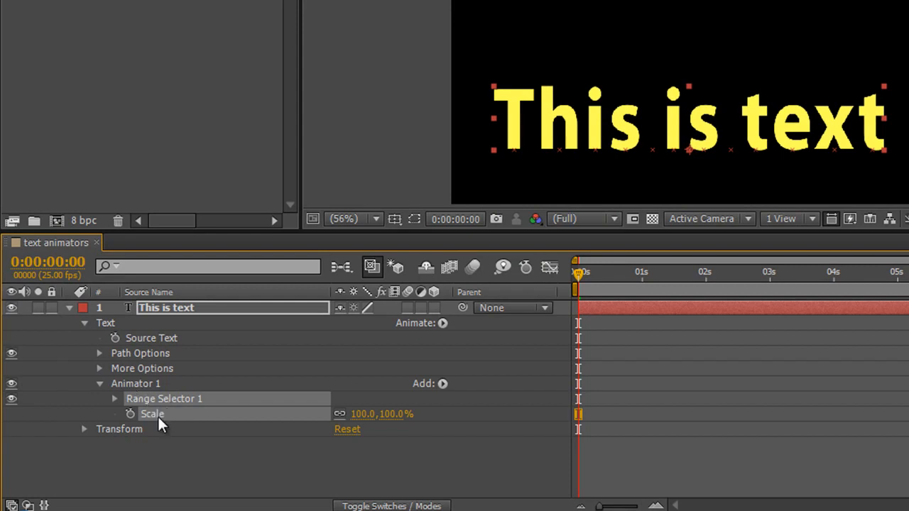
pyautogui.moveTo(174, 372)
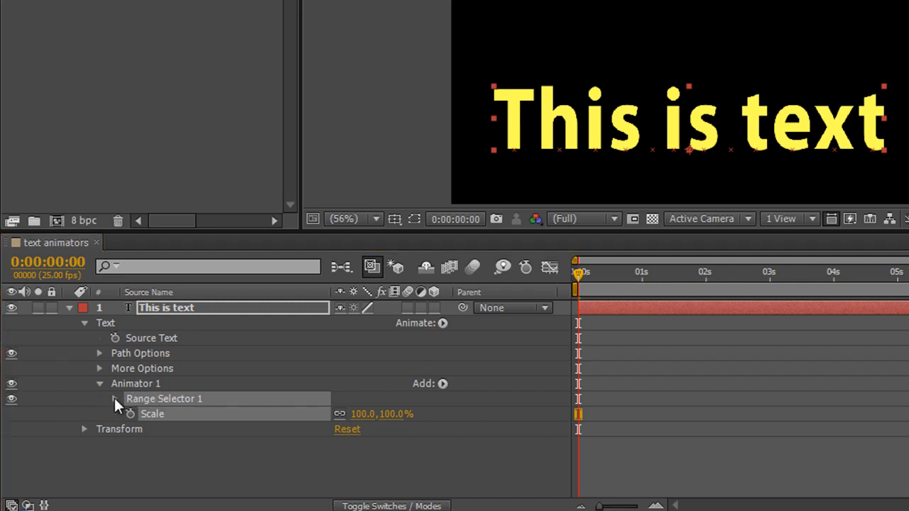
# Expand Range Selector 1 and drag the range start to about 42%, just before 'is'.
pyautogui.click(114, 398)
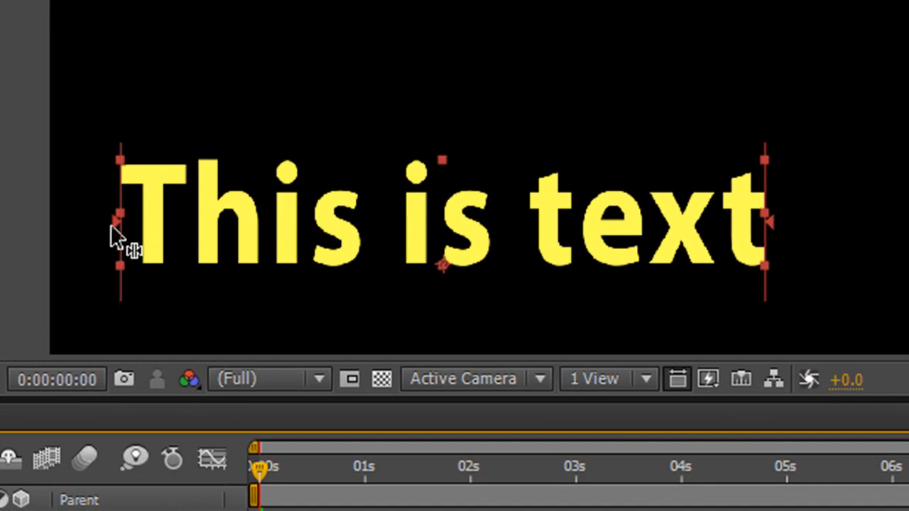
pyautogui.moveTo(749, 185)
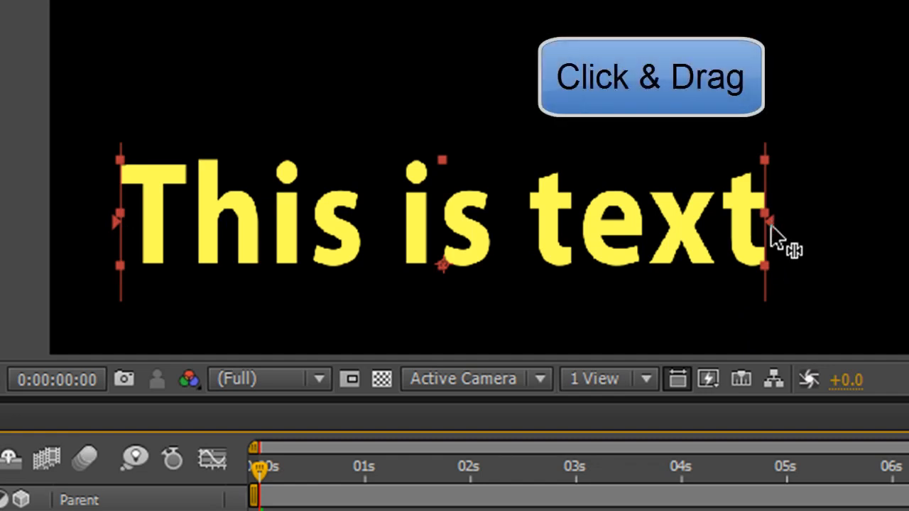
pyautogui.moveTo(774, 234); pyautogui.dragTo(292, 213)
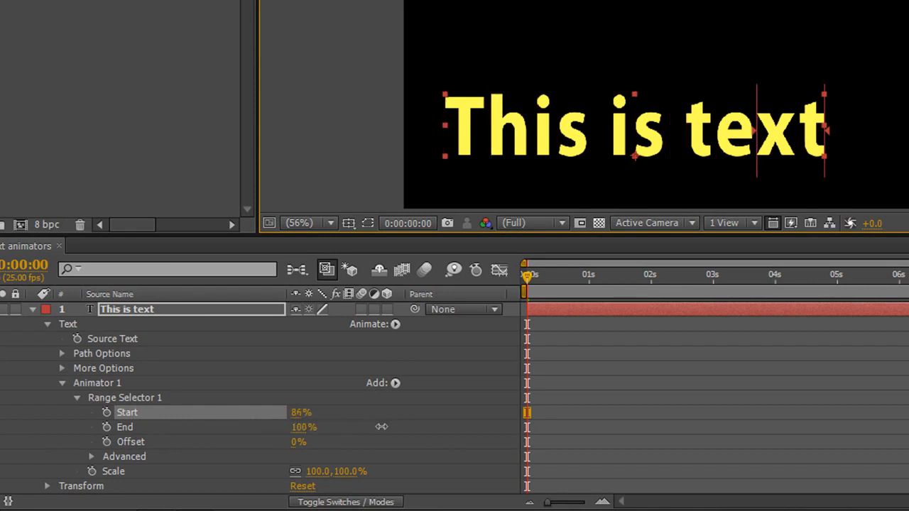
pyautogui.moveTo(301, 413); pyautogui.dragTo(290, 412)
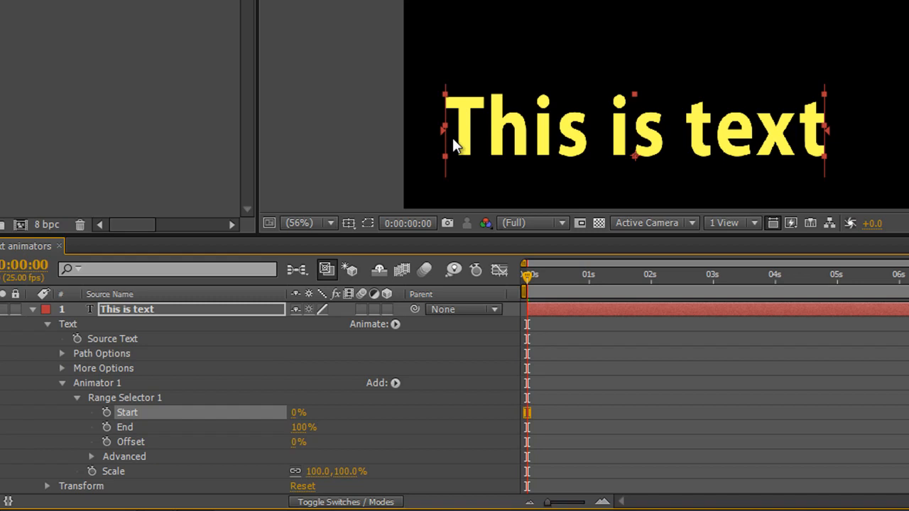
pyautogui.moveTo(446, 137)
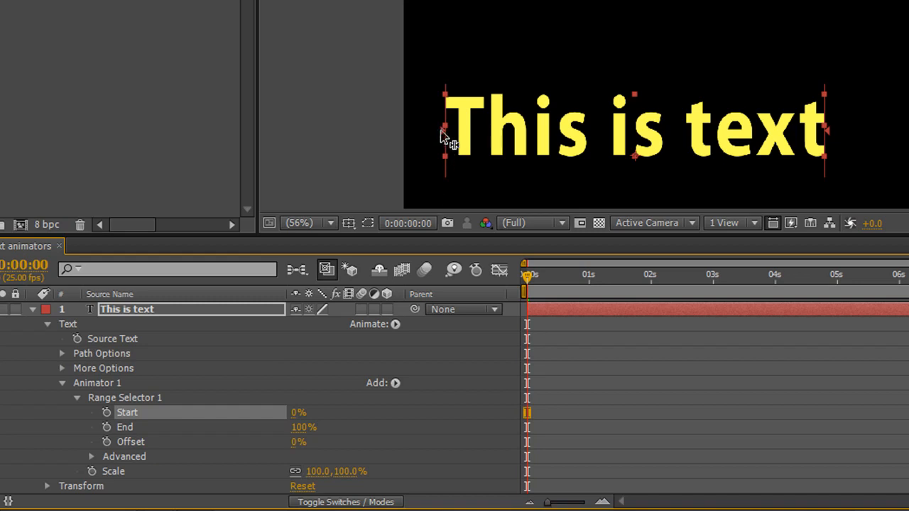
pyautogui.moveTo(444, 135); pyautogui.dragTo(611, 149)
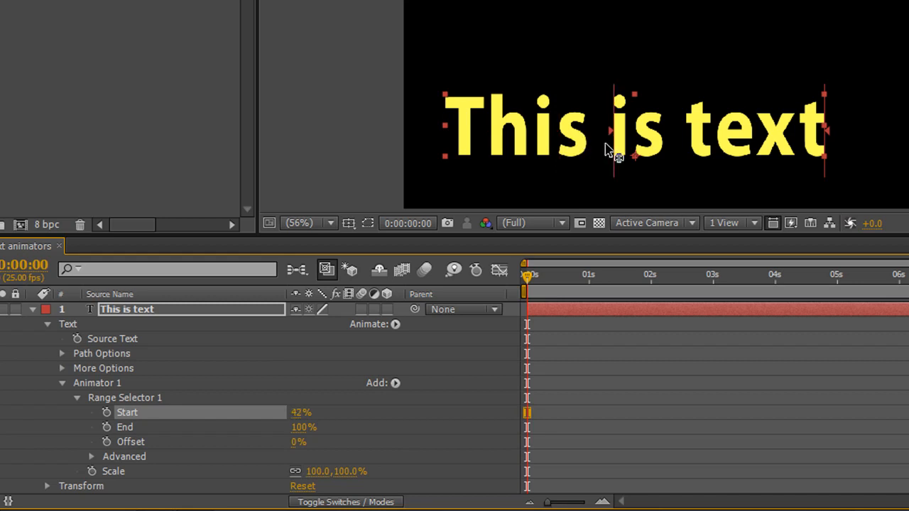
pyautogui.moveTo(615, 179)
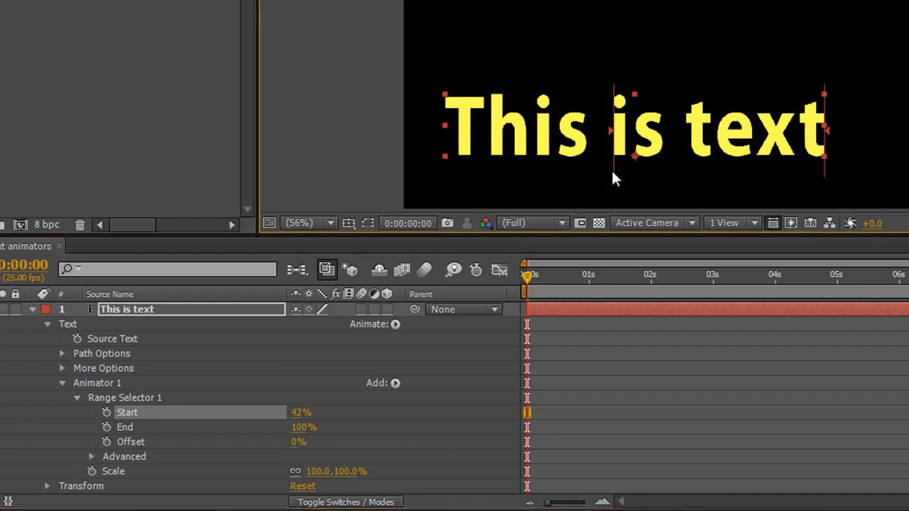
pyautogui.moveTo(822, 135)
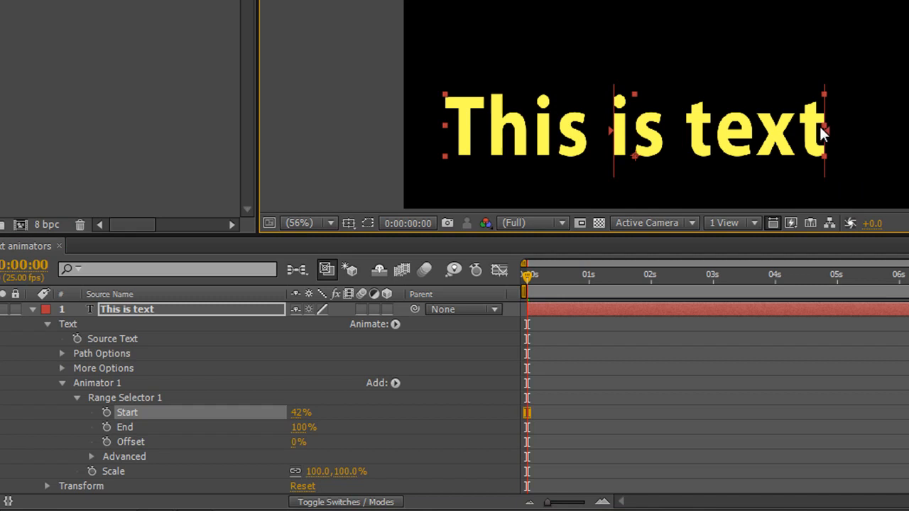
pyautogui.moveTo(621, 138)
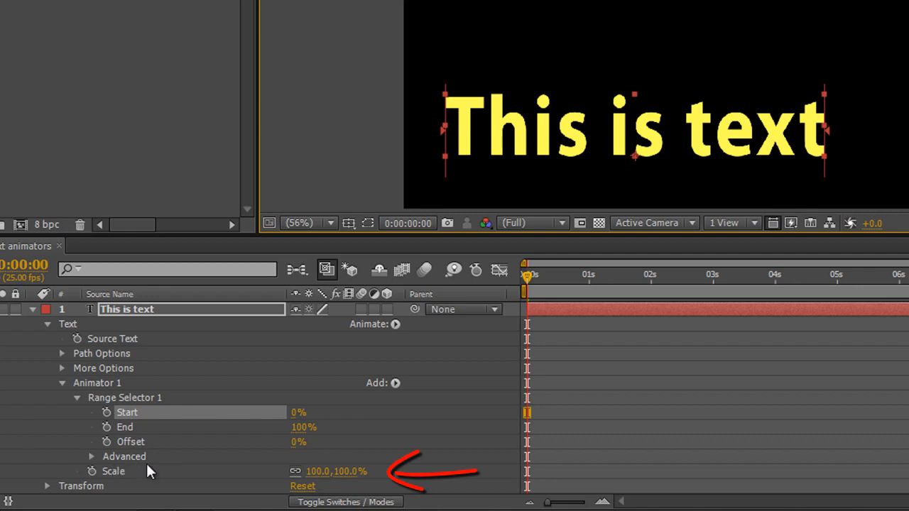
pyautogui.moveTo(316, 476)
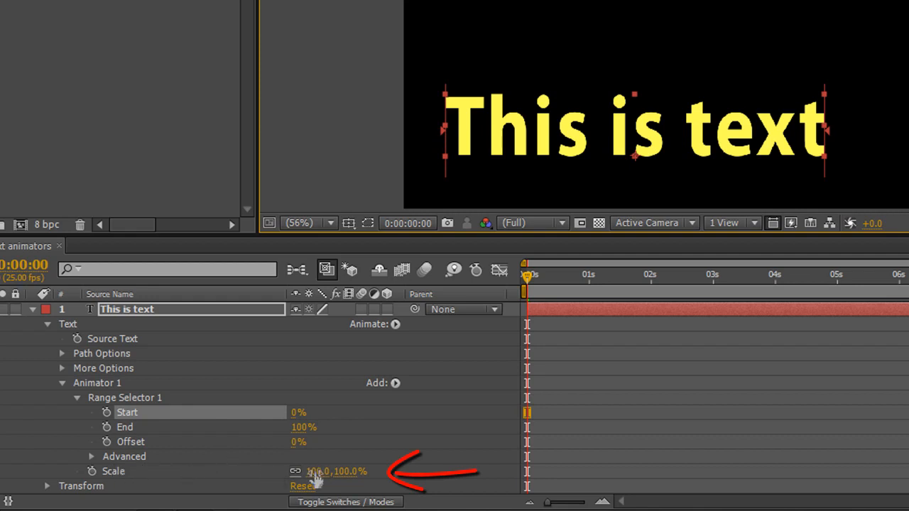
# Set the animator Scale to 173% and adjust the range so all letters enlarge.
pyautogui.moveTo(316, 471); pyautogui.dragTo(373, 471)
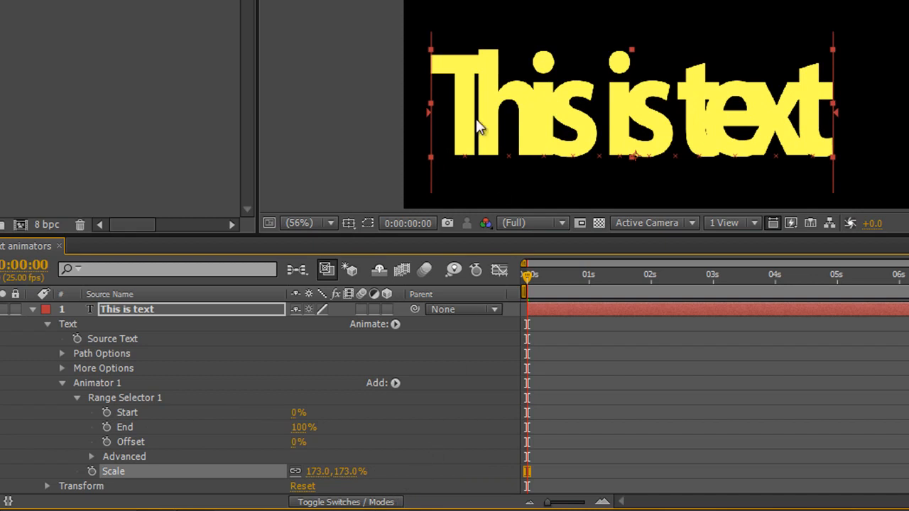
pyautogui.moveTo(812, 122)
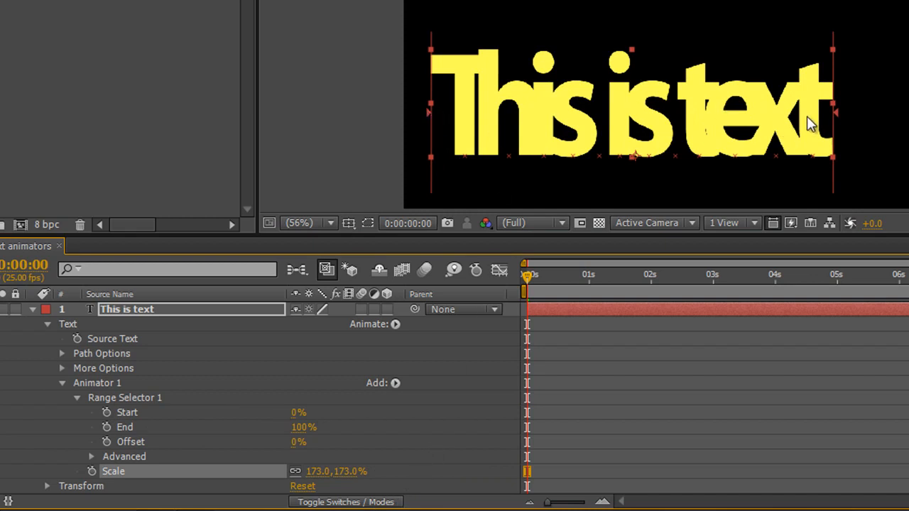
pyautogui.moveTo(469, 145)
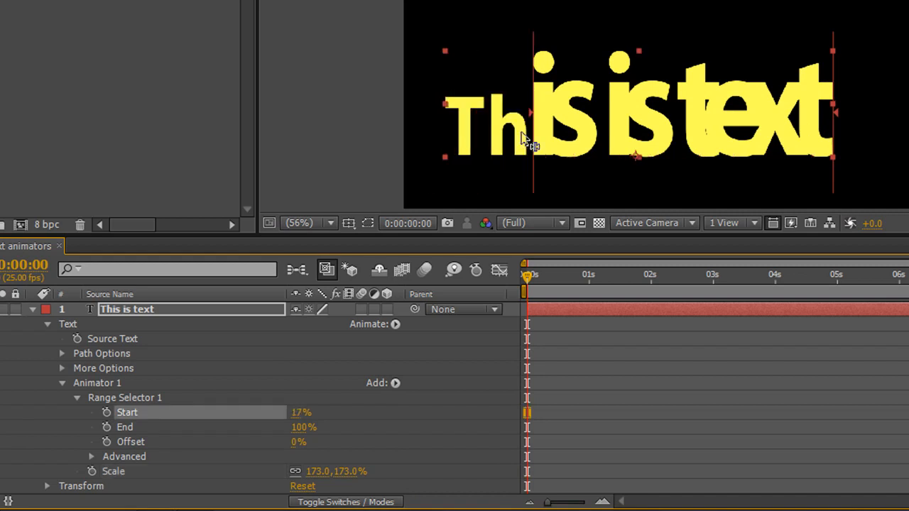
pyautogui.moveTo(300, 413); pyautogui.dragTo(312, 413)
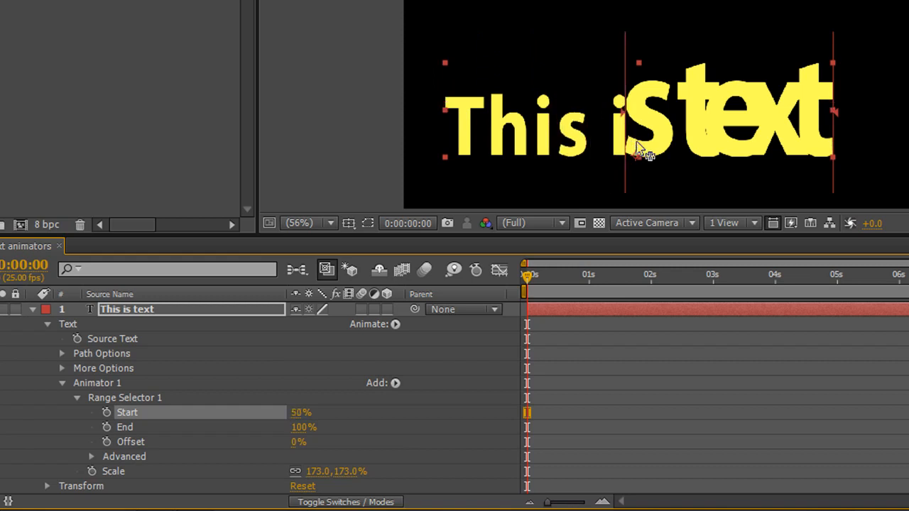
pyautogui.moveTo(300, 412); pyautogui.dragTo(313, 412)
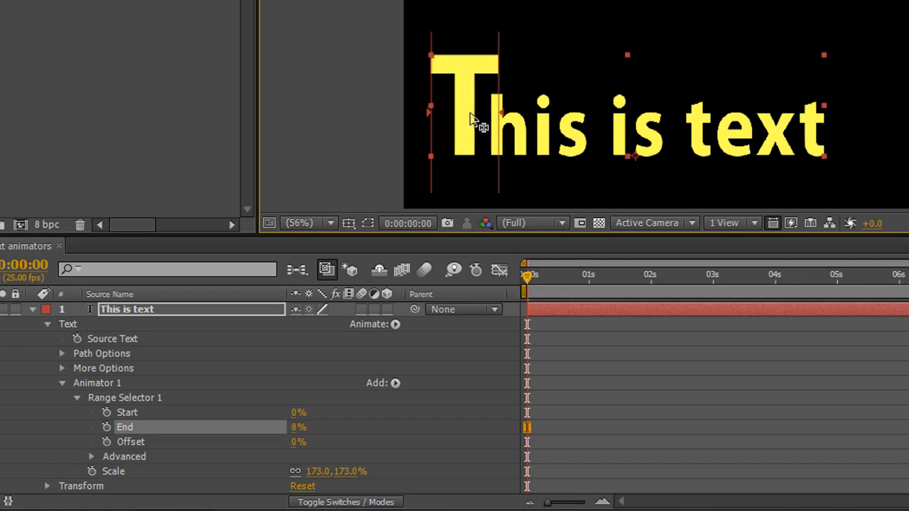
pyautogui.moveTo(298, 426); pyautogui.dragTo(302, 427)
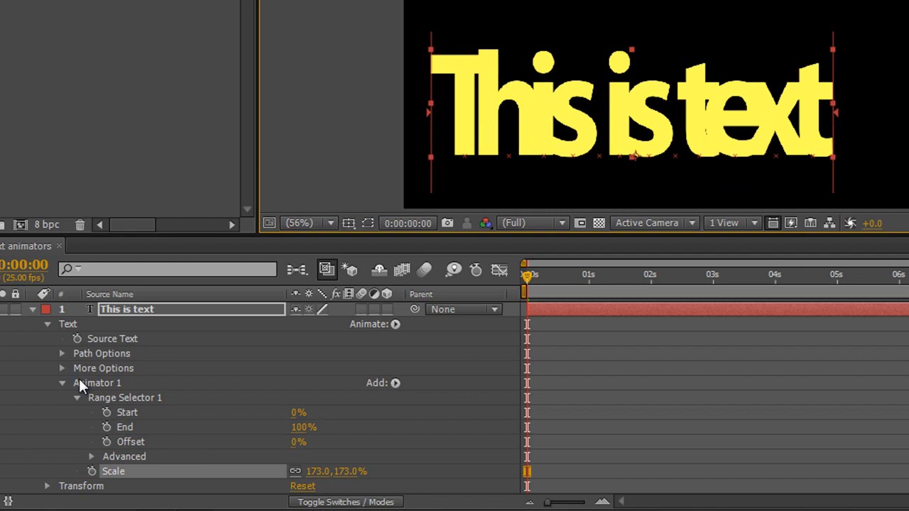
pyautogui.moveTo(131, 409)
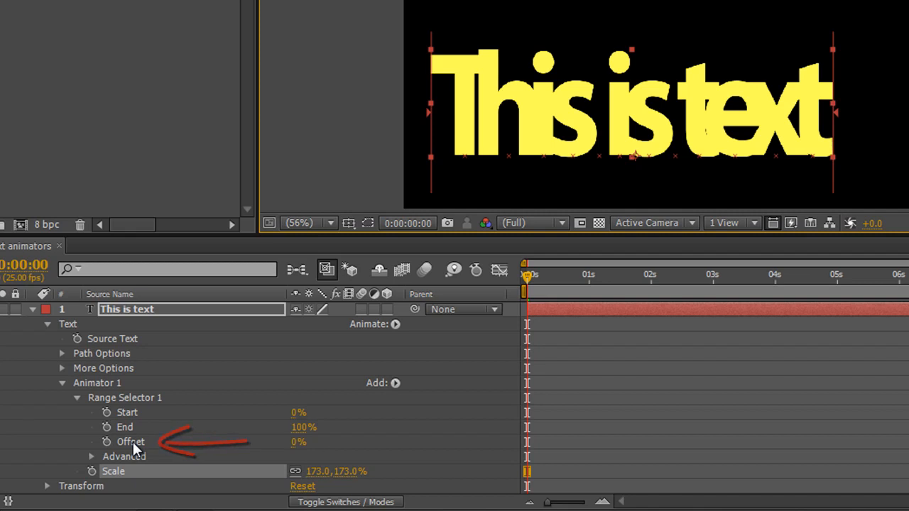
pyautogui.moveTo(536, 92)
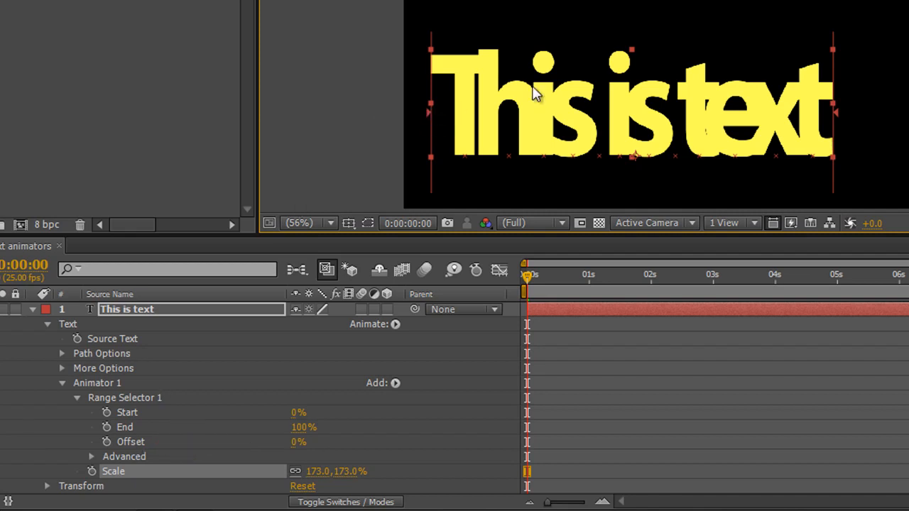
pyautogui.moveTo(841, 117)
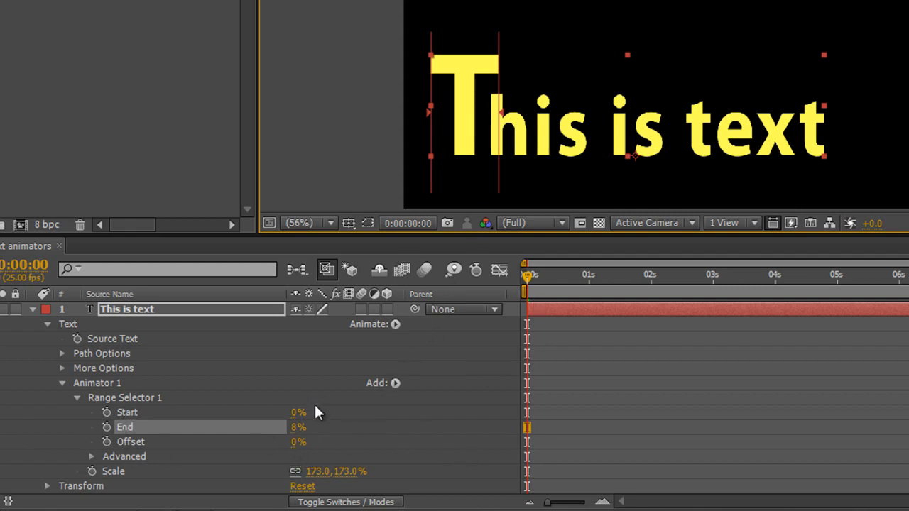
pyautogui.moveTo(143, 425)
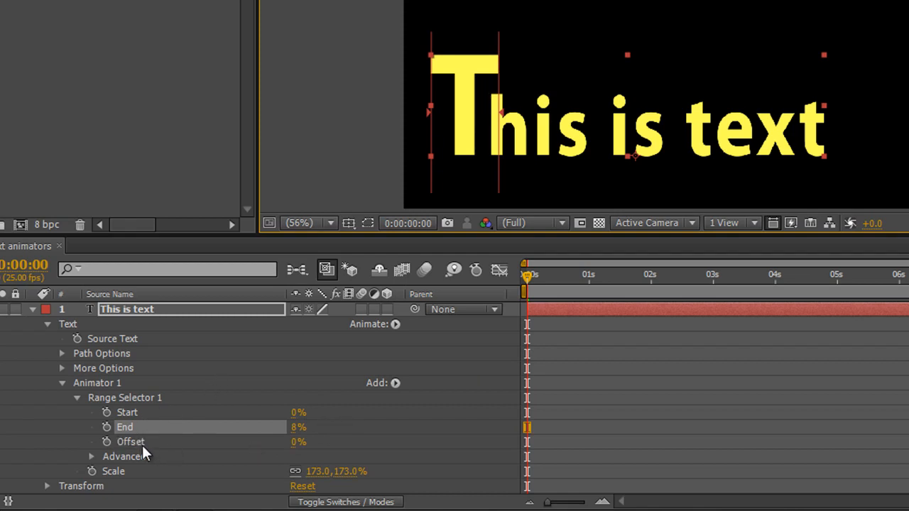
pyautogui.moveTo(476, 84)
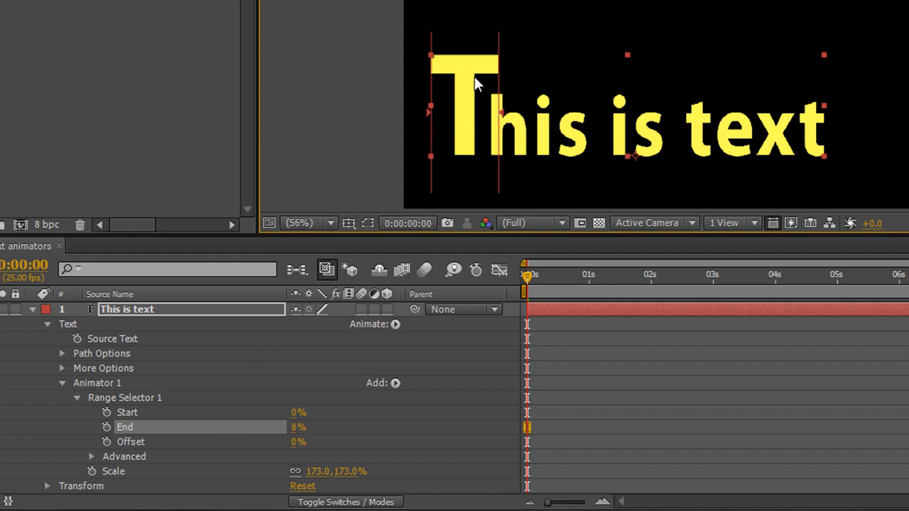
pyautogui.moveTo(423, 147)
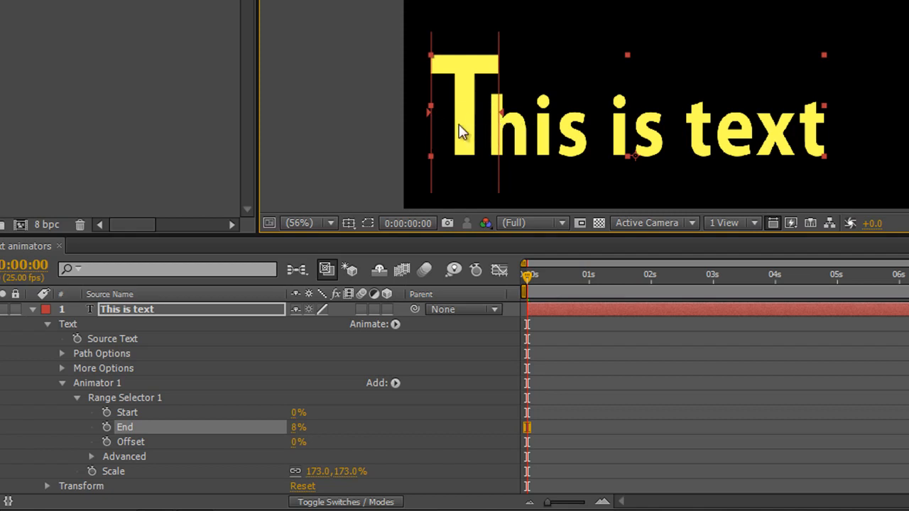
pyautogui.moveTo(443, 132)
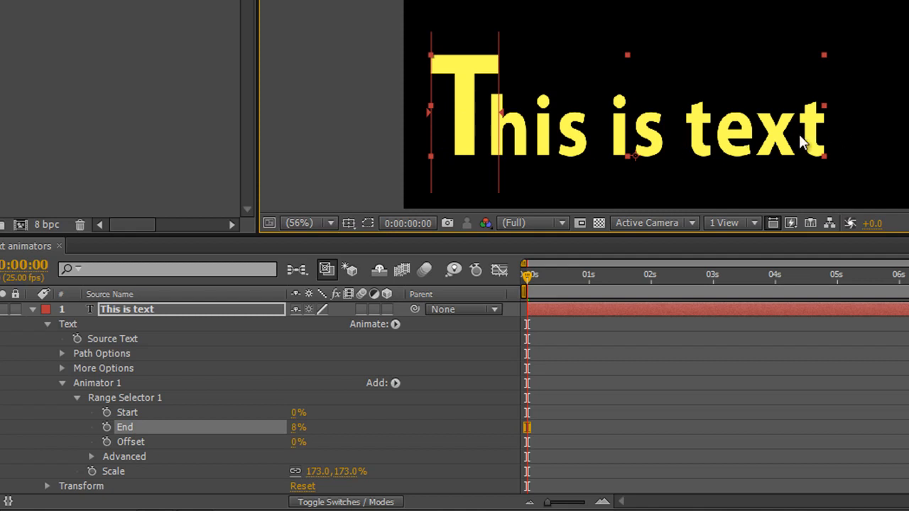
pyautogui.moveTo(572, 348)
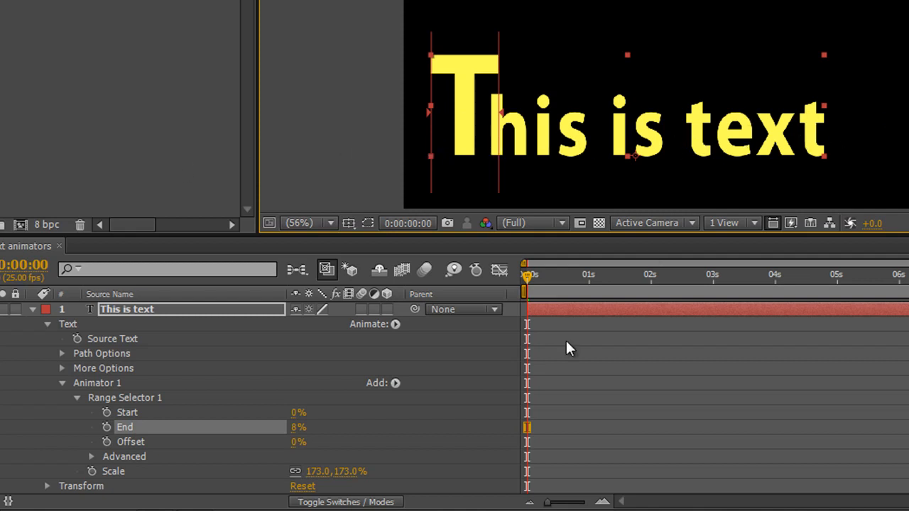
# Scrub the range Offset across the letters, finally leaving it at -3% on the T.
pyautogui.moveTo(299, 442); pyautogui.dragTo(284, 442)
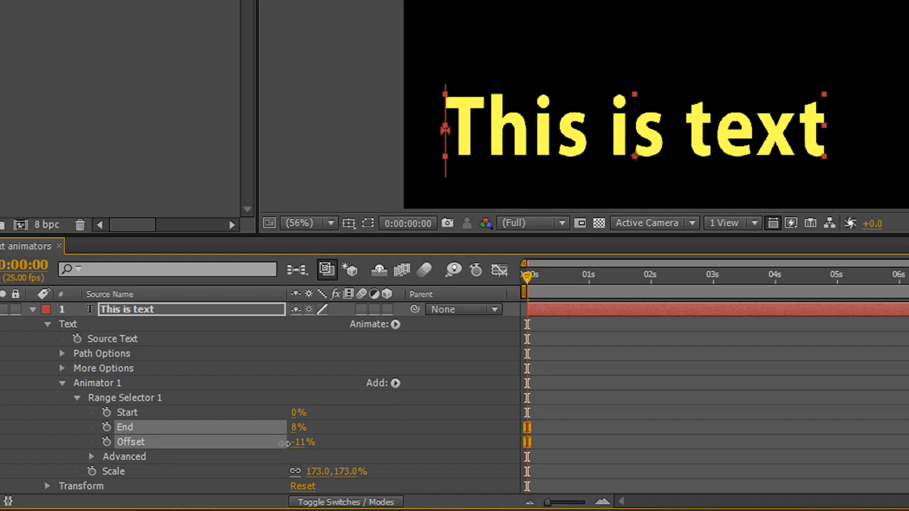
pyautogui.moveTo(291, 442); pyautogui.dragTo(312, 441)
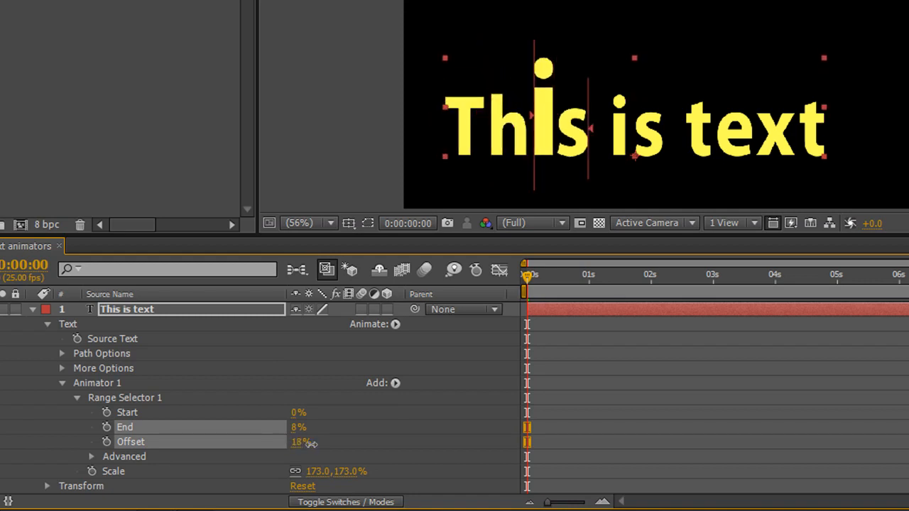
pyautogui.moveTo(298, 442); pyautogui.dragTo(350, 441)
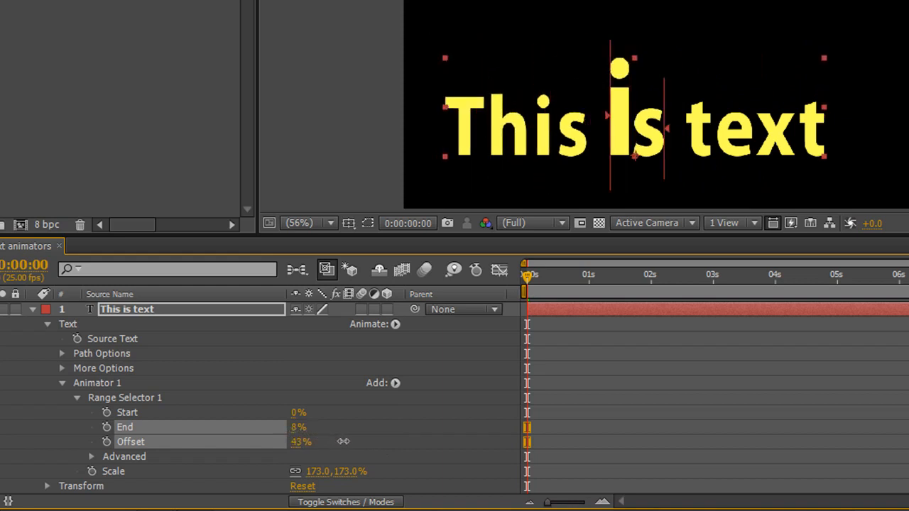
pyautogui.moveTo(301, 442); pyautogui.dragTo(398, 446)
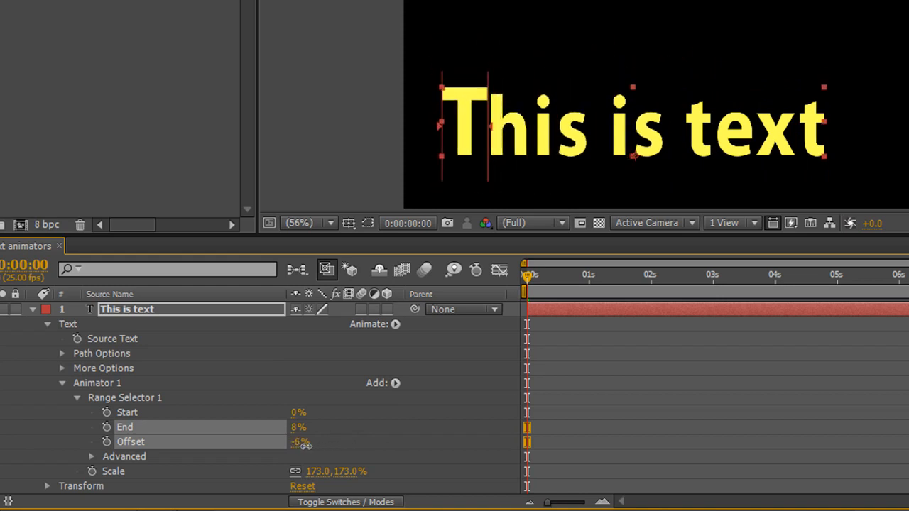
pyautogui.moveTo(301, 442); pyautogui.dragTo(339, 442)
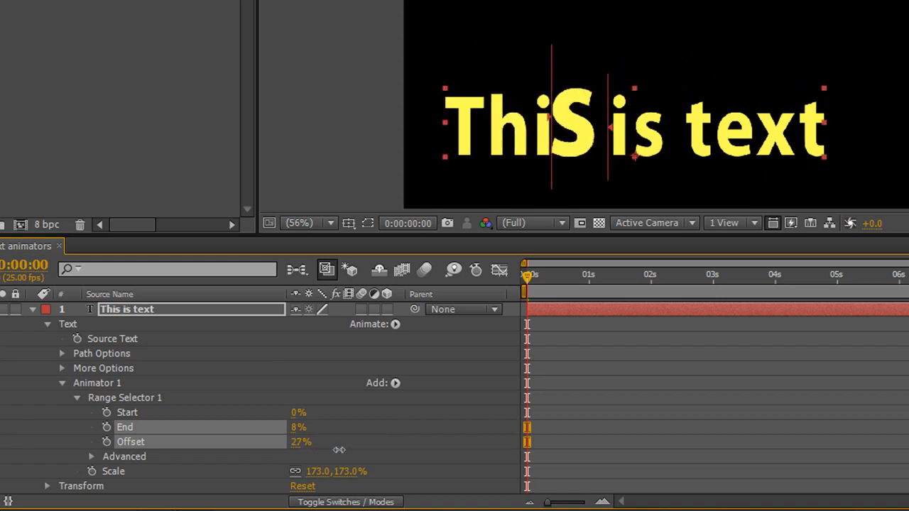
pyautogui.moveTo(301, 442); pyautogui.dragTo(403, 441)
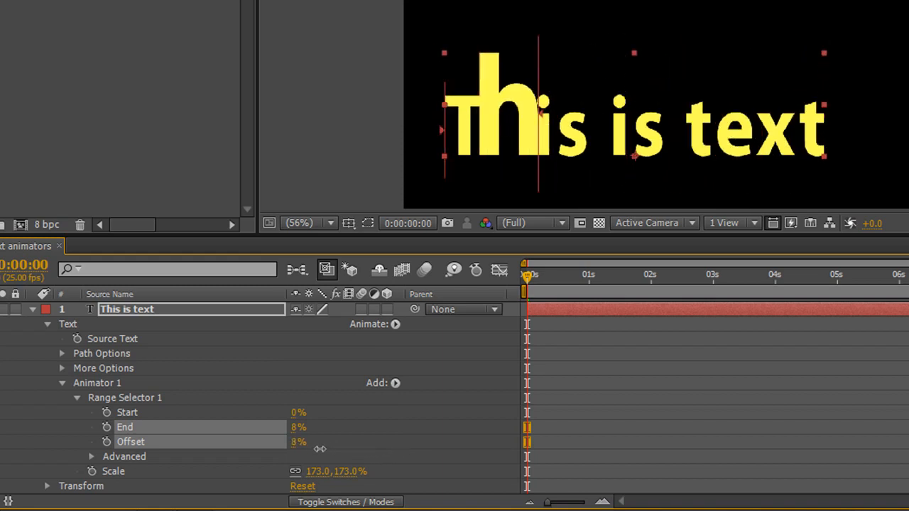
pyautogui.moveTo(312, 442); pyautogui.dragTo(298, 441)
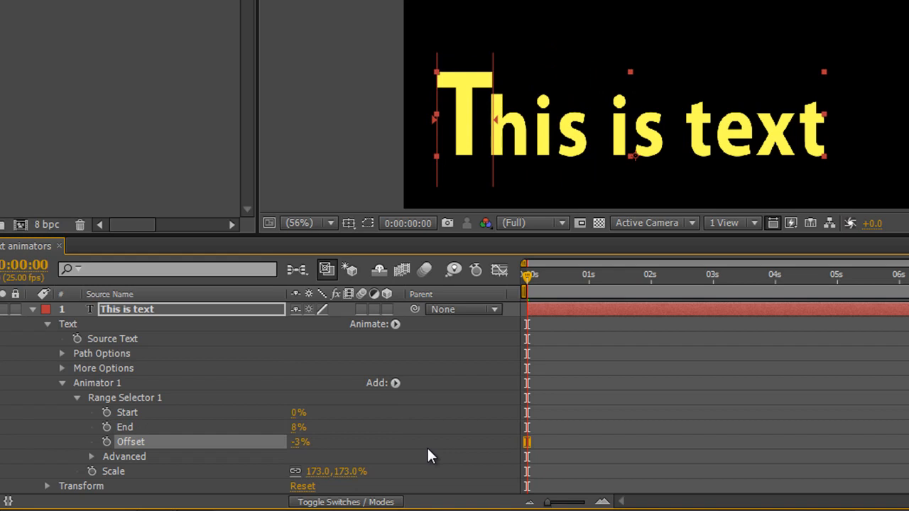
pyautogui.moveTo(431, 128)
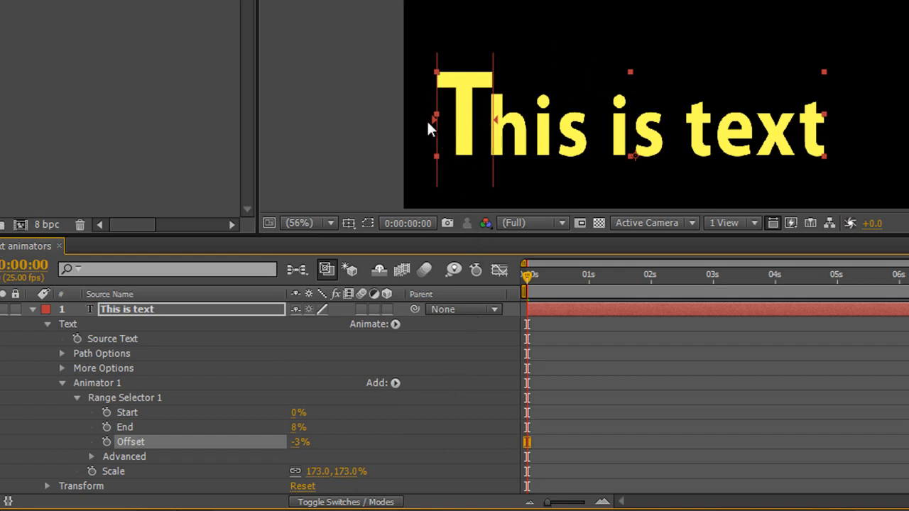
pyautogui.moveTo(504, 131)
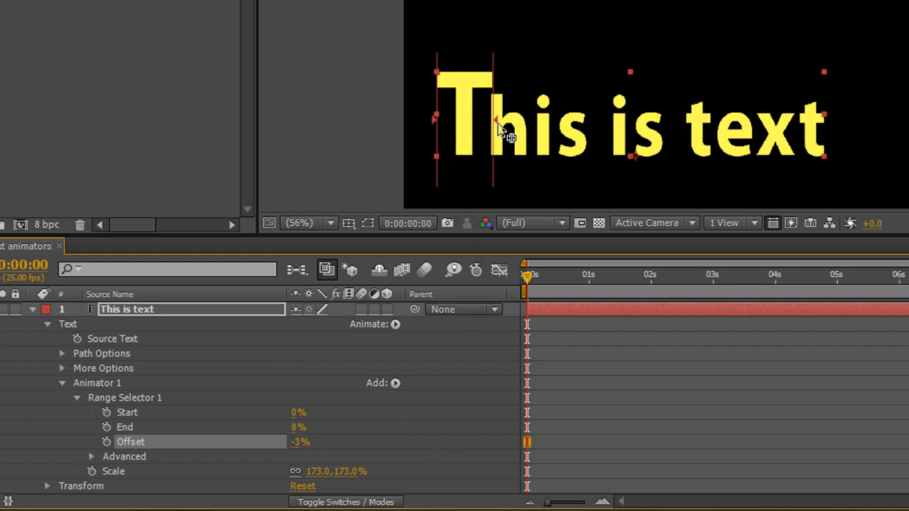
pyautogui.moveTo(85, 416)
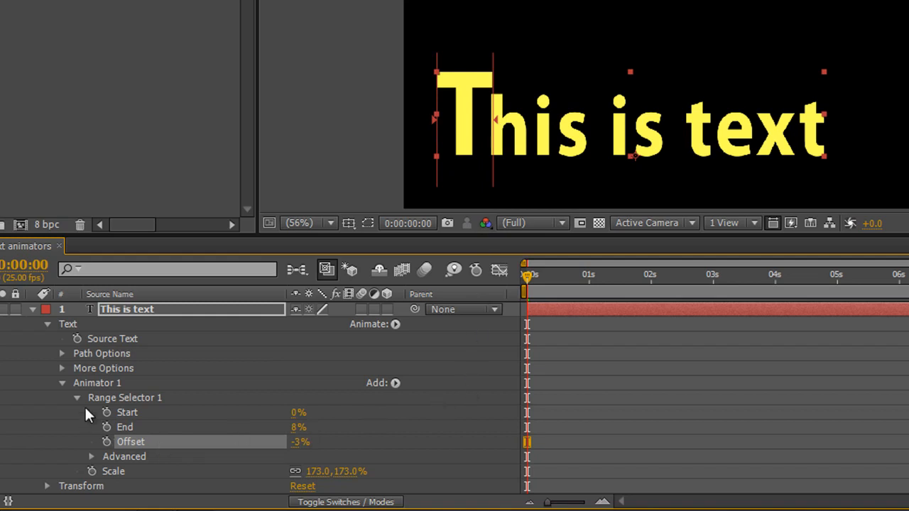
# Select Animator 1 and open its Add > Property list.
pyautogui.click(98, 383)
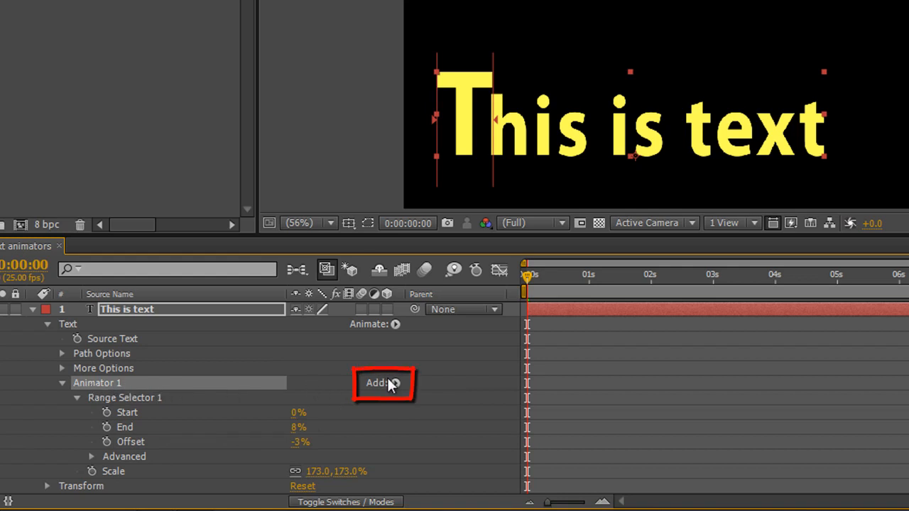
pyautogui.moveTo(399, 392)
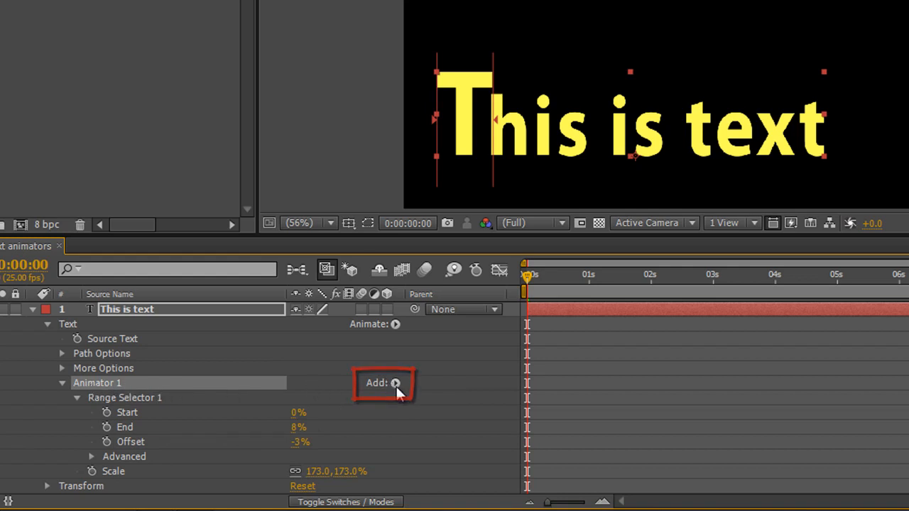
pyautogui.click(394, 383)
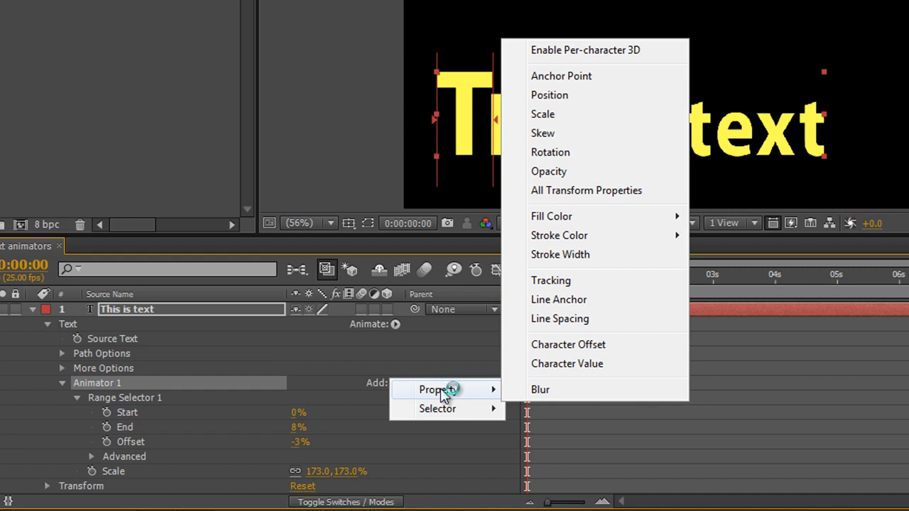
pyautogui.moveTo(438, 389)
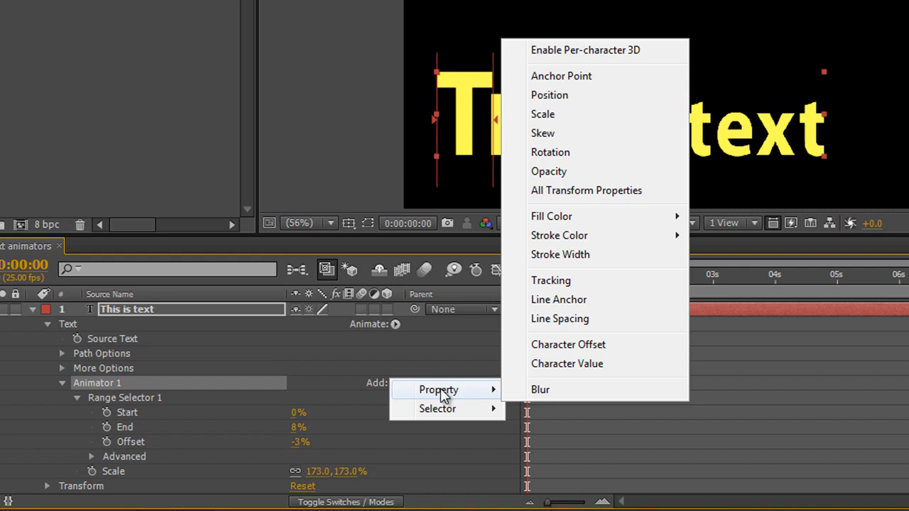
pyautogui.moveTo(554, 133)
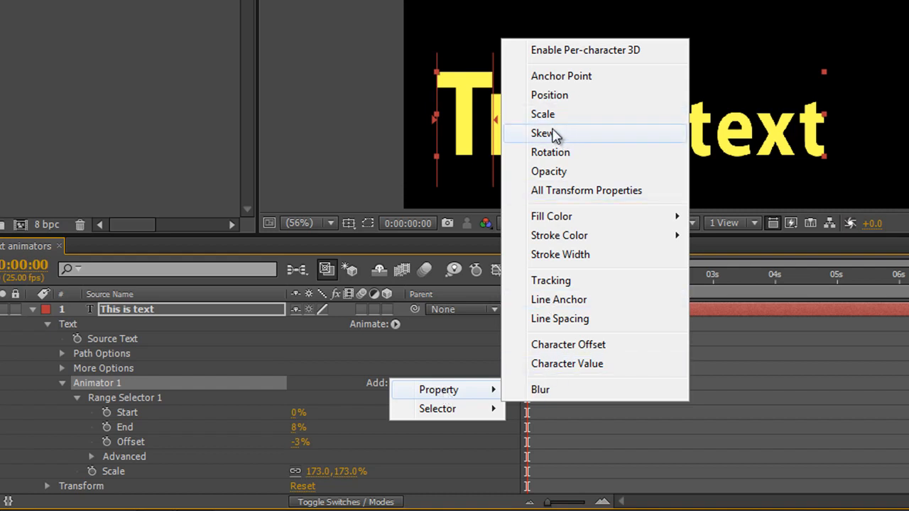
# Add Skew to Animator 1 and scrub it to 41 to slant the T.
pyautogui.click(542, 133)
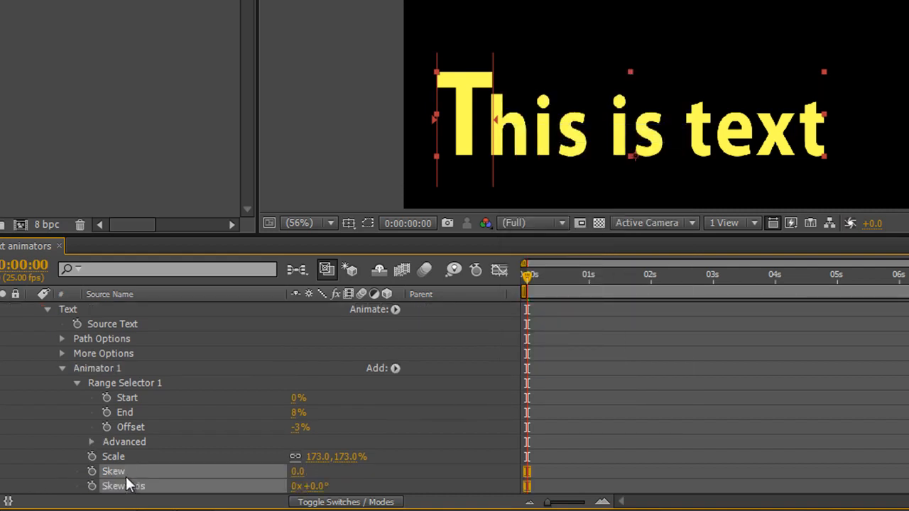
pyautogui.moveTo(297, 471); pyautogui.dragTo(313, 471)
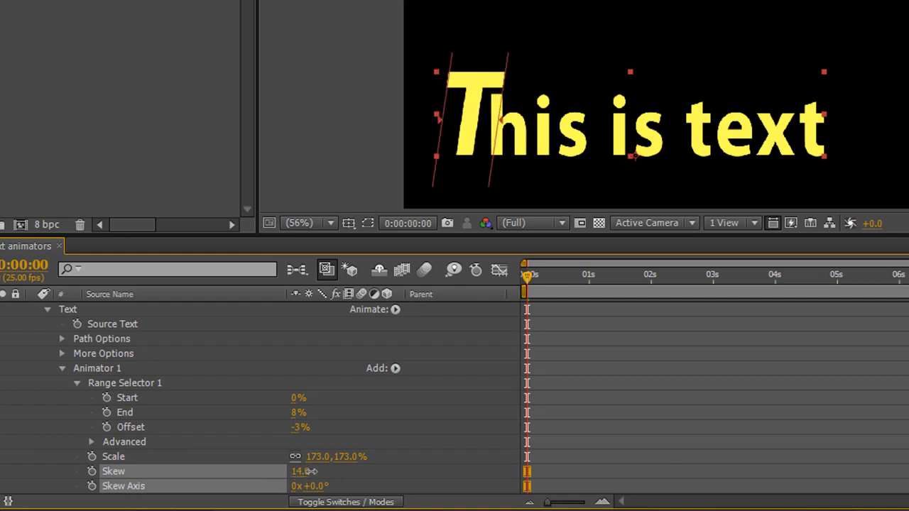
pyautogui.moveTo(300, 470); pyautogui.dragTo(350, 471)
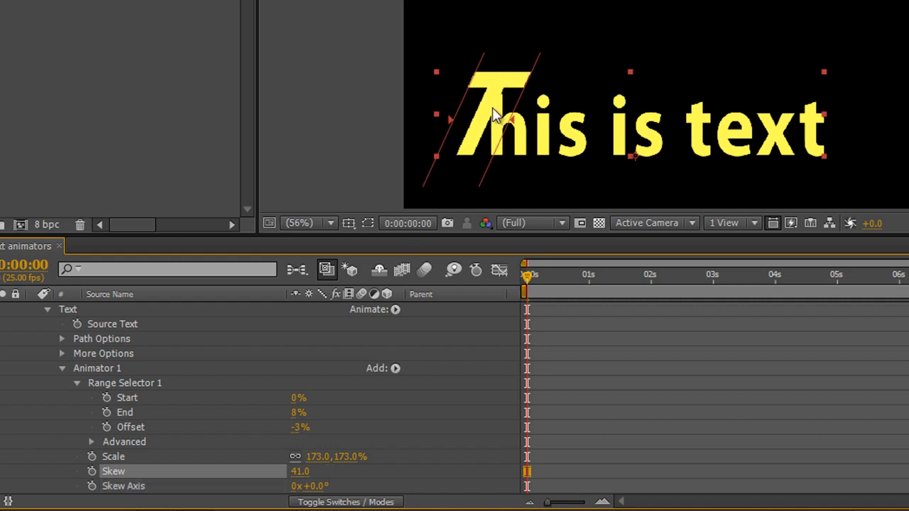
pyautogui.moveTo(137, 461)
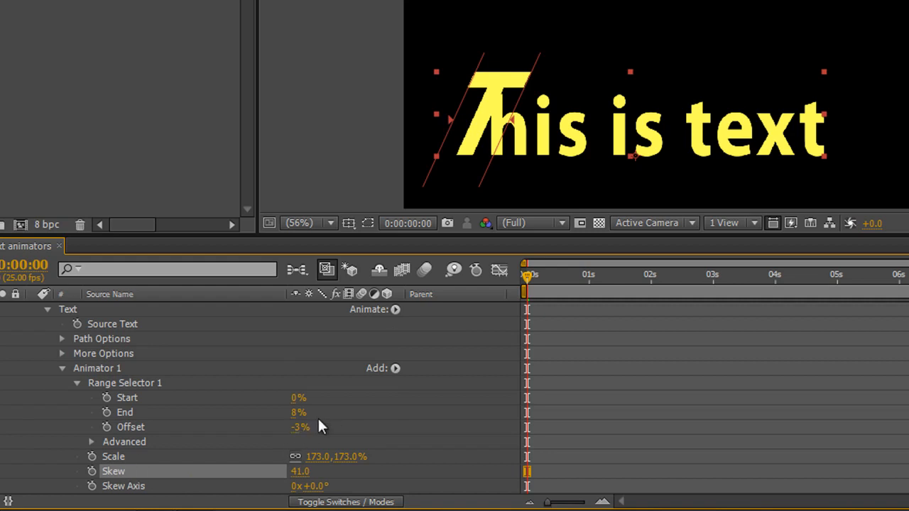
# Scrub the range Offset back and forth, settling at -11% before the first letter.
pyautogui.moveTo(300, 426); pyautogui.dragTo(306, 426)
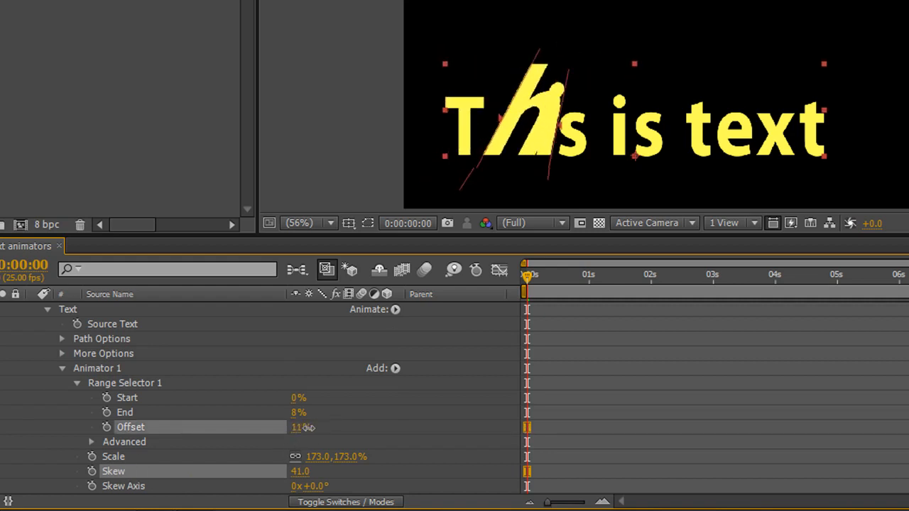
pyautogui.moveTo(304, 427); pyautogui.dragTo(362, 432)
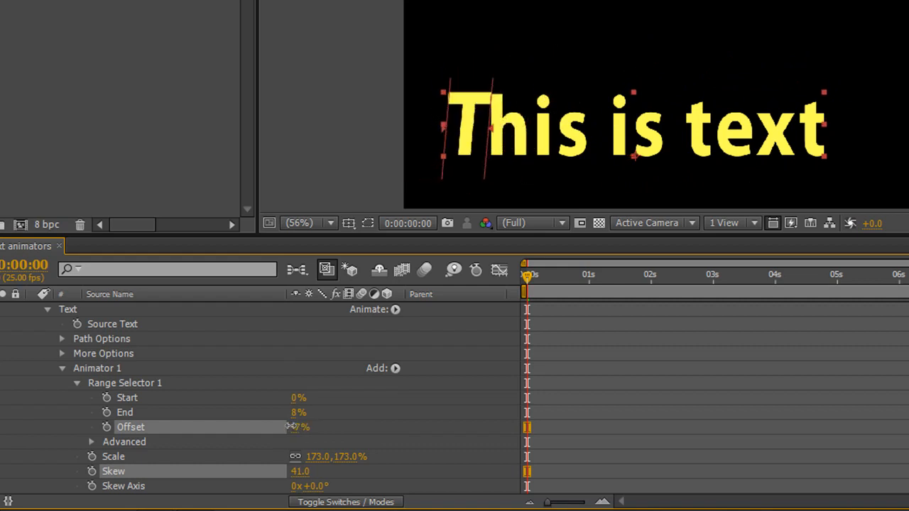
pyautogui.moveTo(298, 427); pyautogui.dragTo(294, 427)
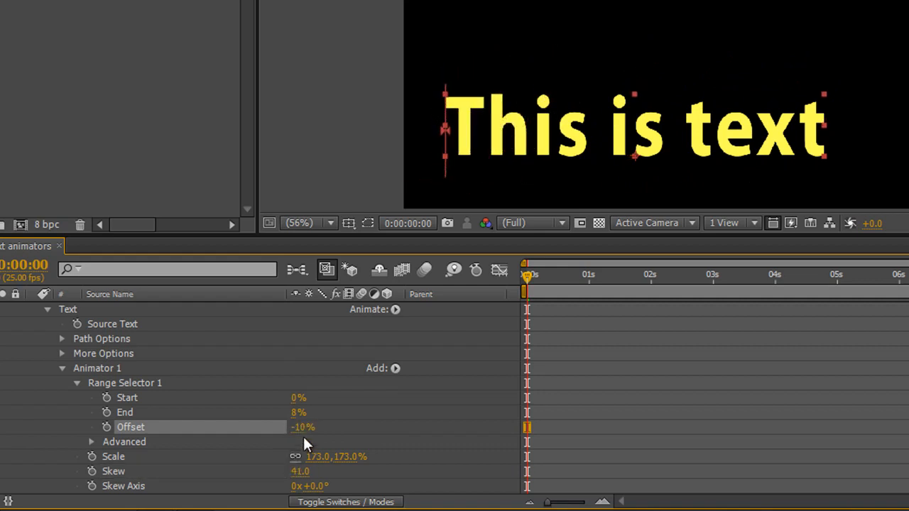
pyautogui.moveTo(305, 427); pyautogui.dragTo(298, 426)
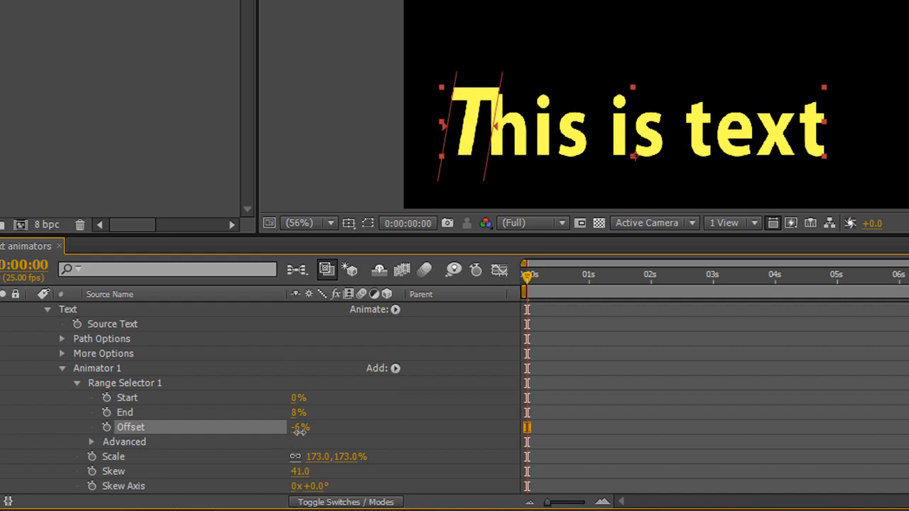
pyautogui.moveTo(299, 427); pyautogui.dragTo(250, 427)
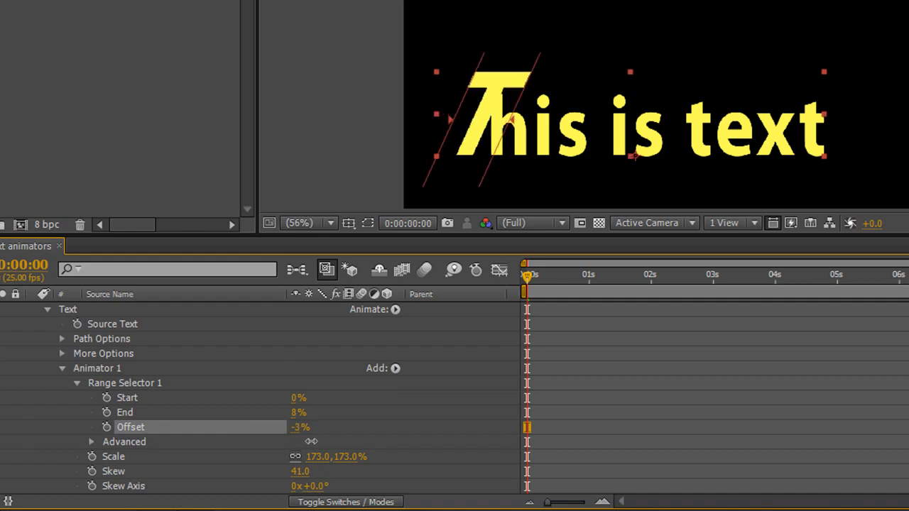
pyautogui.moveTo(300, 426); pyautogui.dragTo(292, 427)
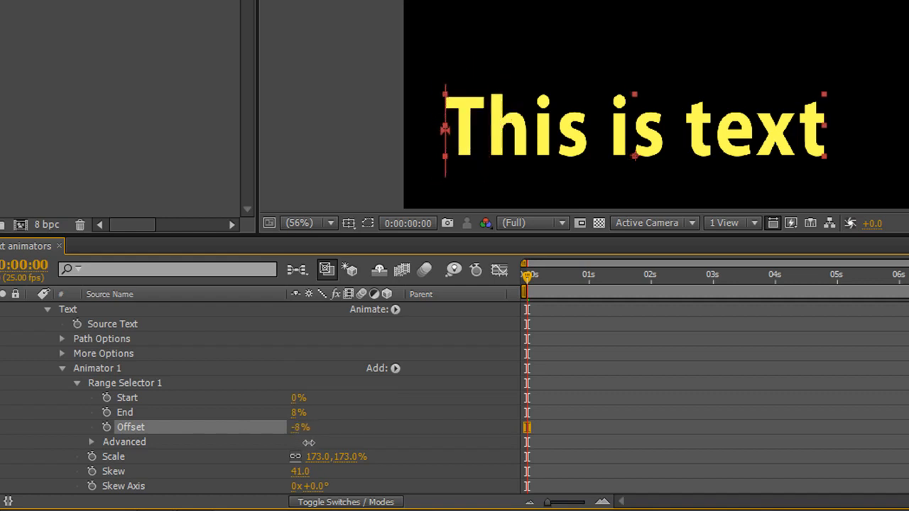
pyautogui.moveTo(300, 426); pyautogui.dragTo(291, 427)
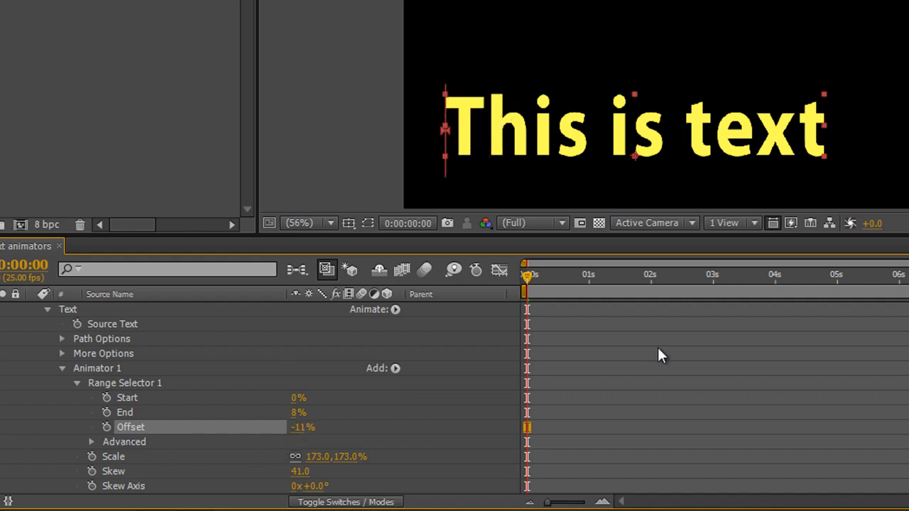
# Set a -11% Offset keyframe at 0s and move the time indicator to about 3 seconds.
pyautogui.click(106, 427)
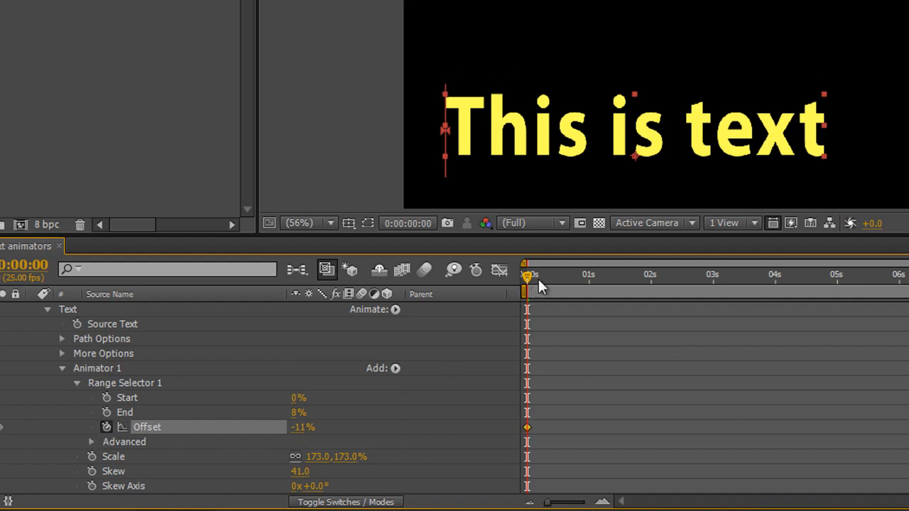
pyautogui.moveTo(525, 276); pyautogui.dragTo(678, 276)
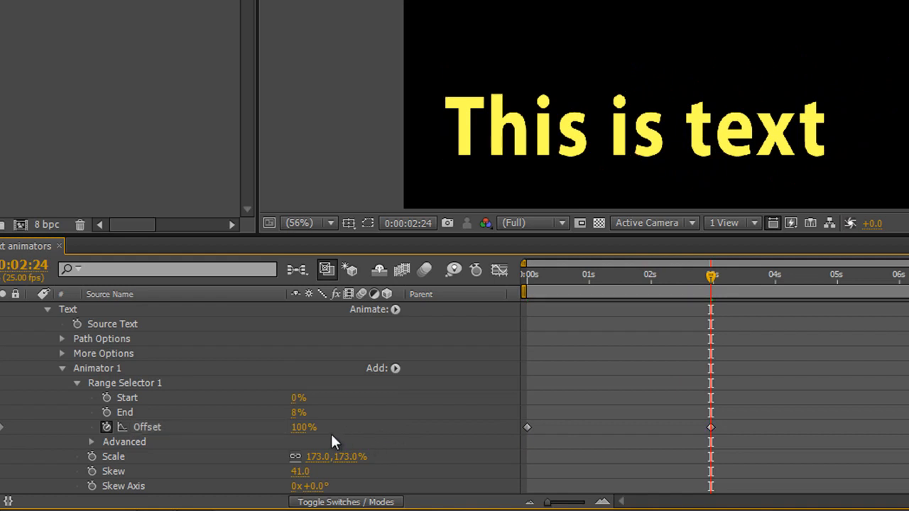
pyautogui.moveTo(703, 395)
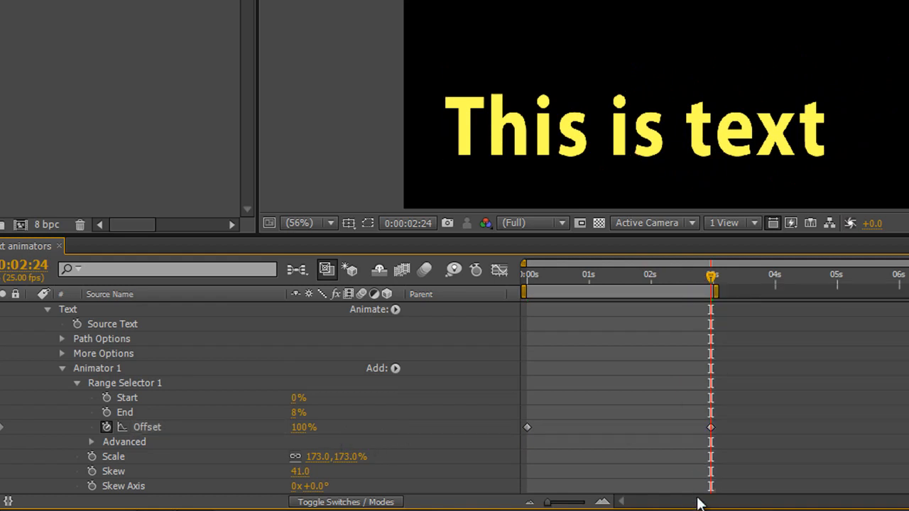
pyautogui.moveTo(723, 412)
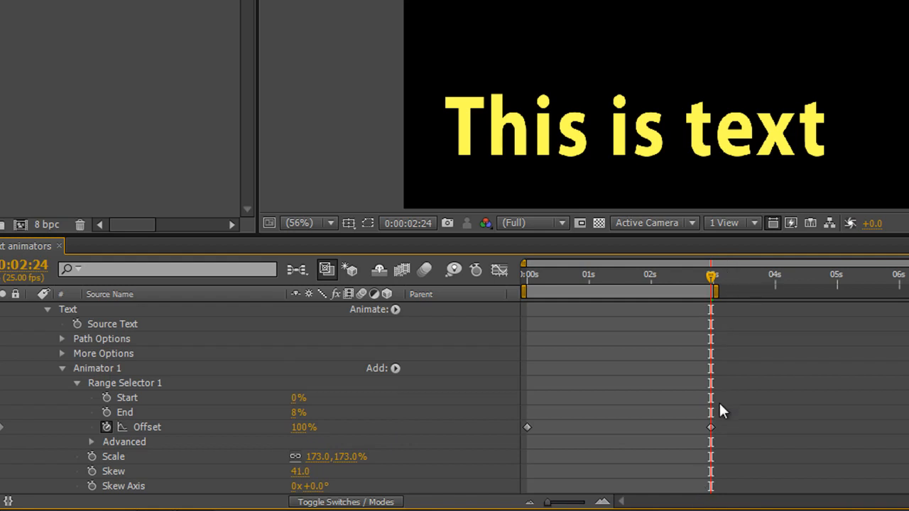
pyautogui.moveTo(710, 275); pyautogui.dragTo(529, 275)
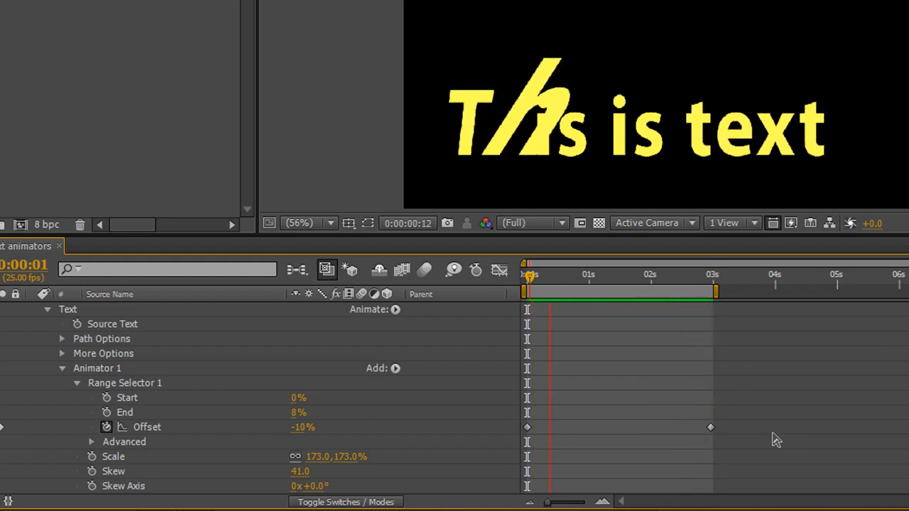
pyautogui.moveTo(550, 277); pyautogui.dragTo(635, 277)
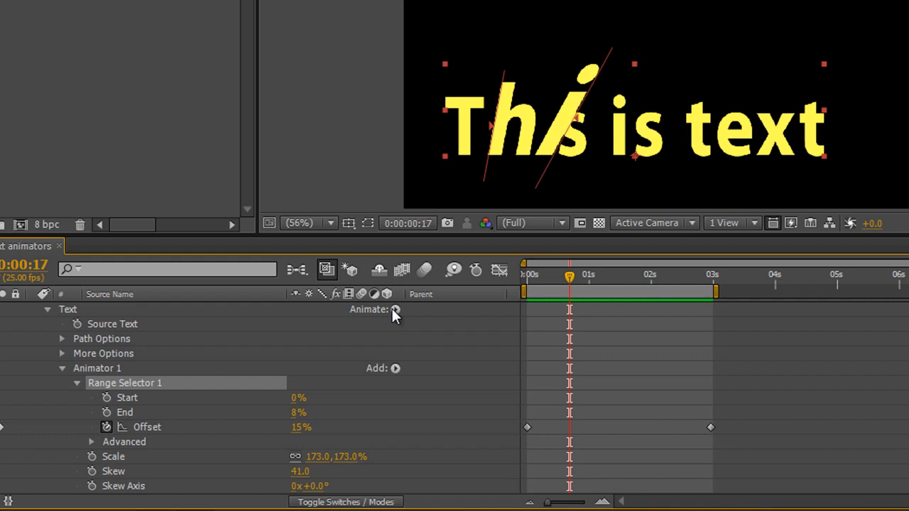
pyautogui.moveTo(396, 380)
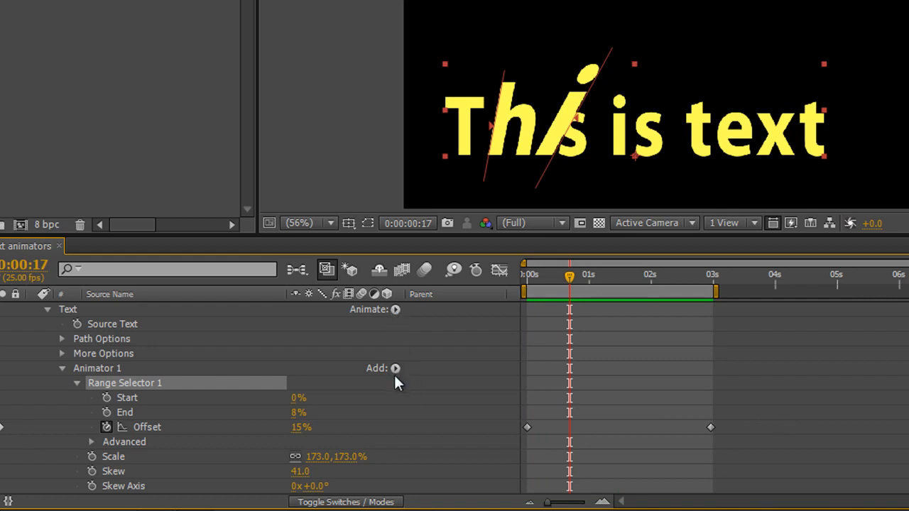
pyautogui.moveTo(117, 373)
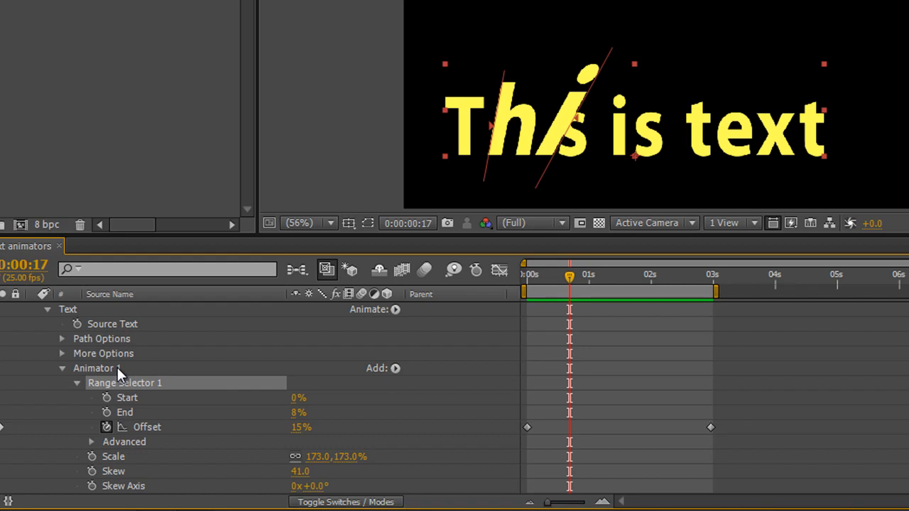
pyautogui.moveTo(127, 384)
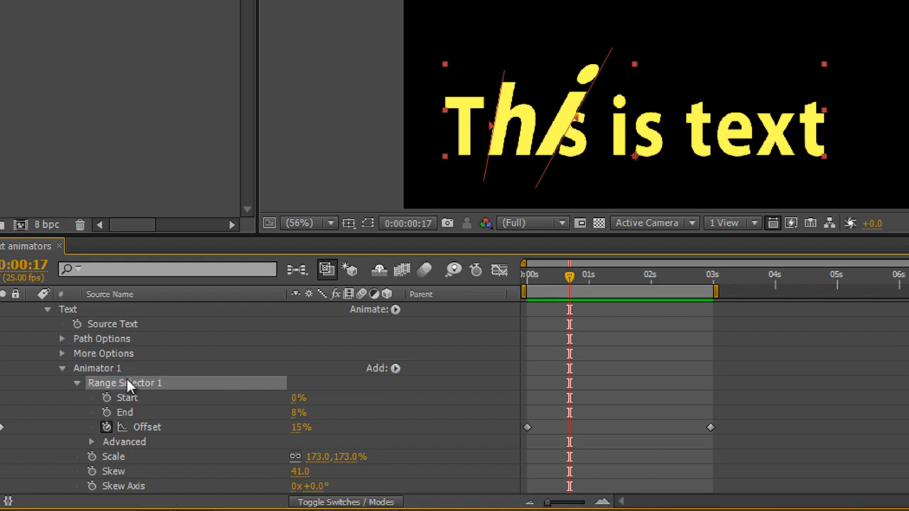
pyautogui.moveTo(547, 92)
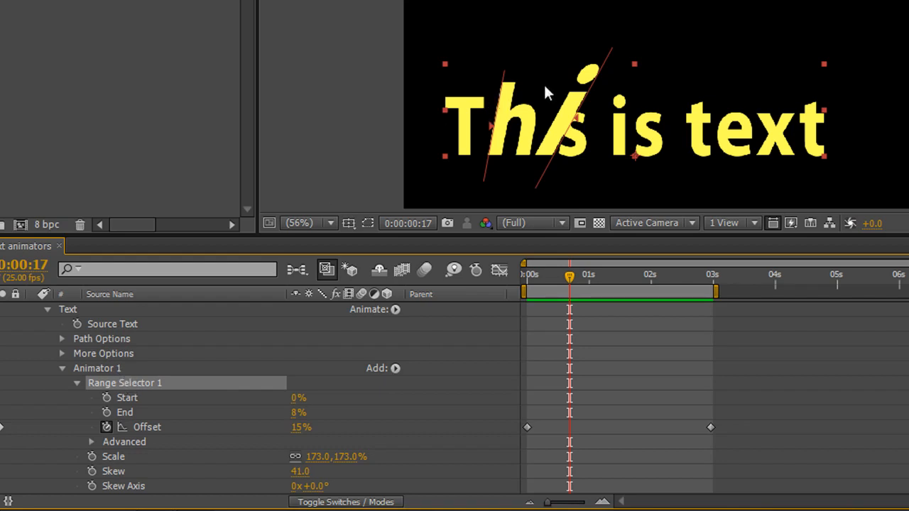
pyautogui.moveTo(616, 243)
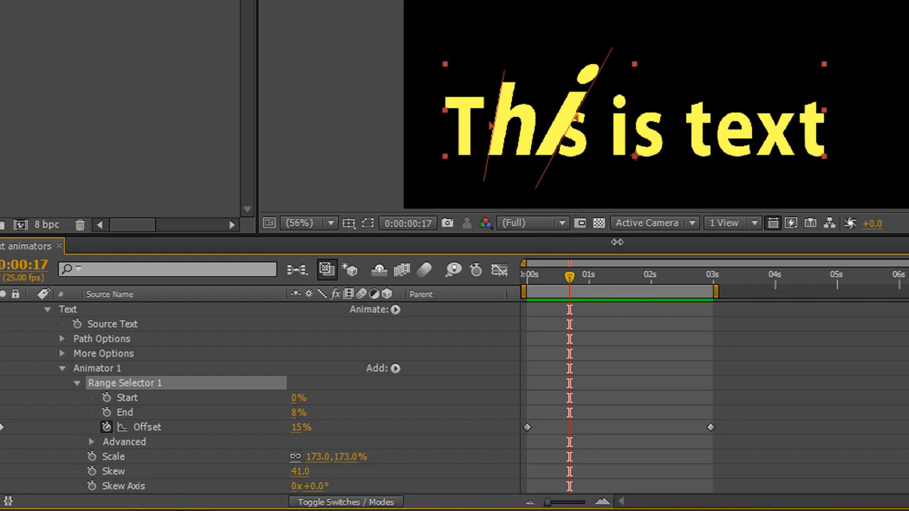
pyautogui.moveTo(859, 390)
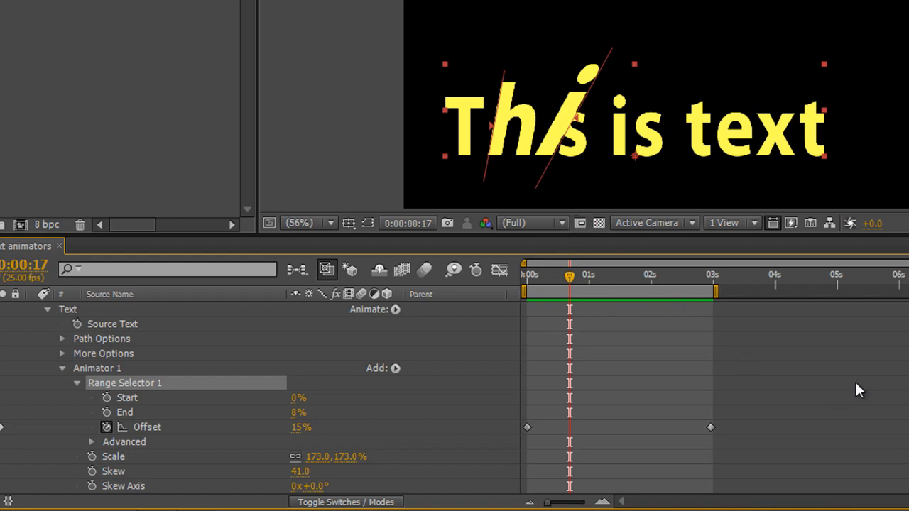